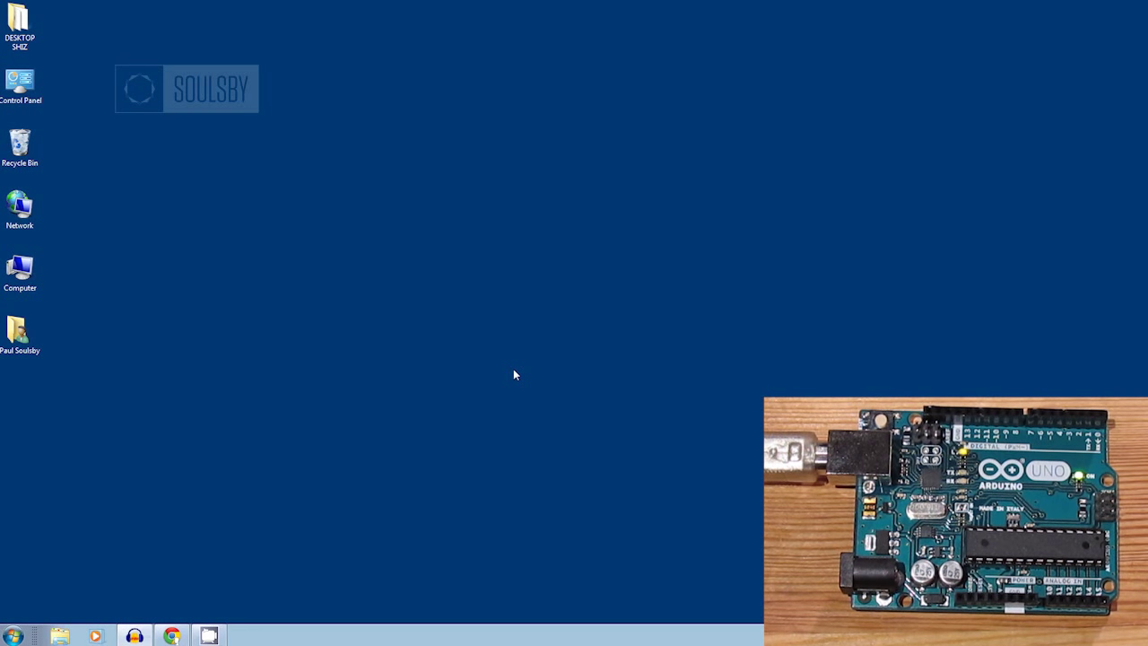
mouse_move(38, 362)
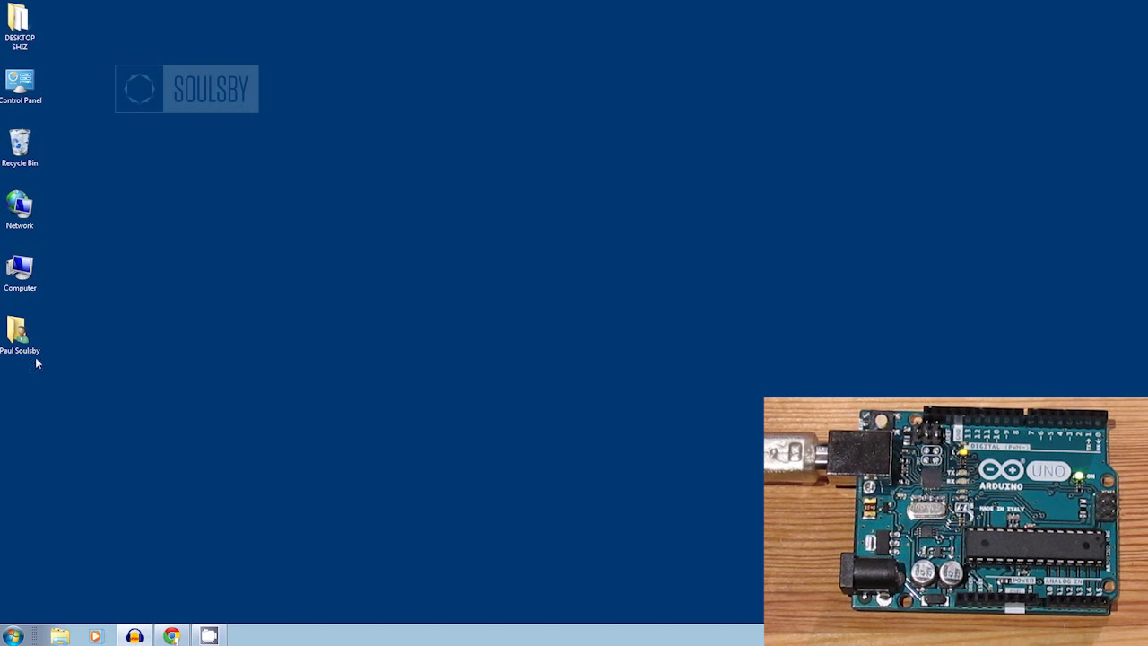
mouse_move(39, 615)
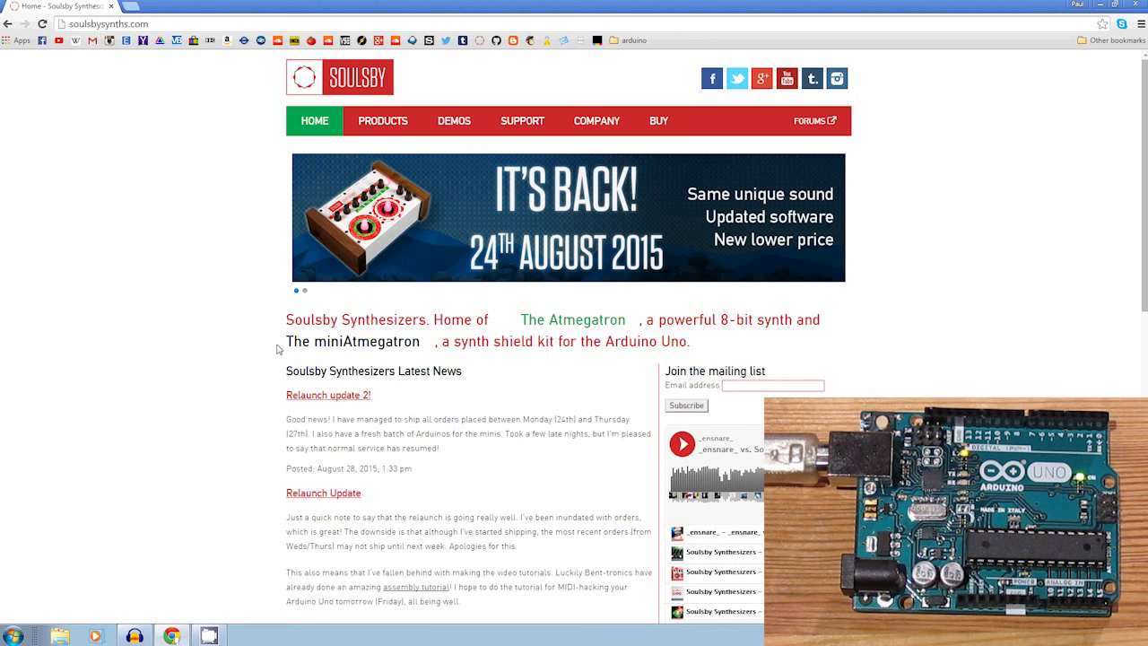
Download Atmel Flip 3.4.7 from the miniAtmegatron downloads page and run its installer
left_click(521, 120)
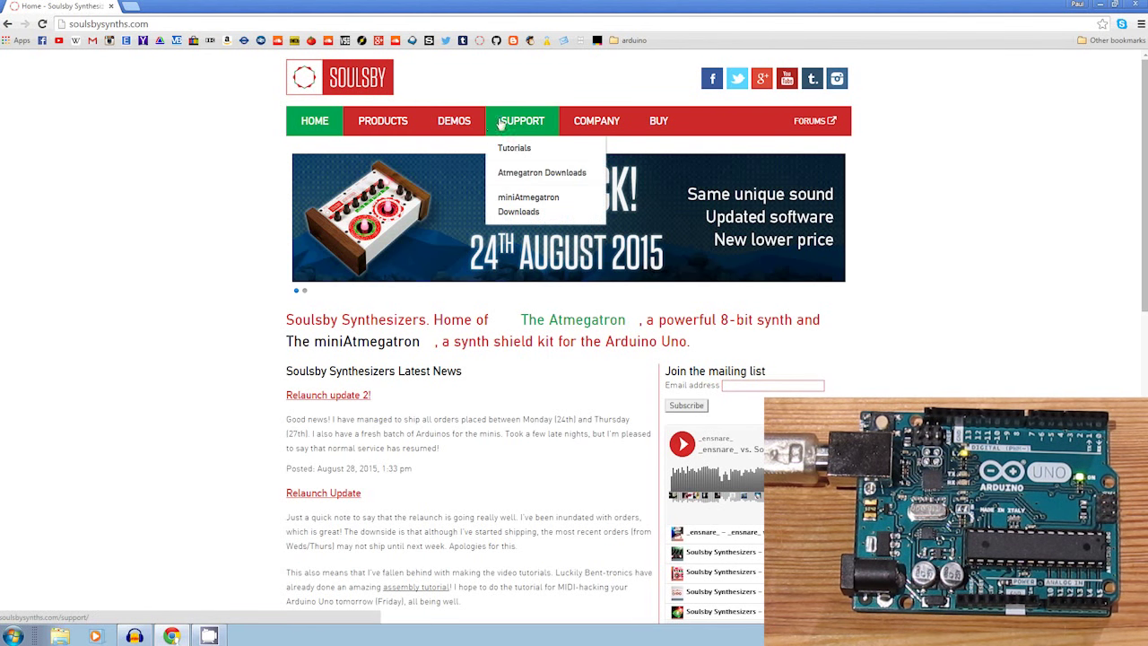
left_click(529, 204)
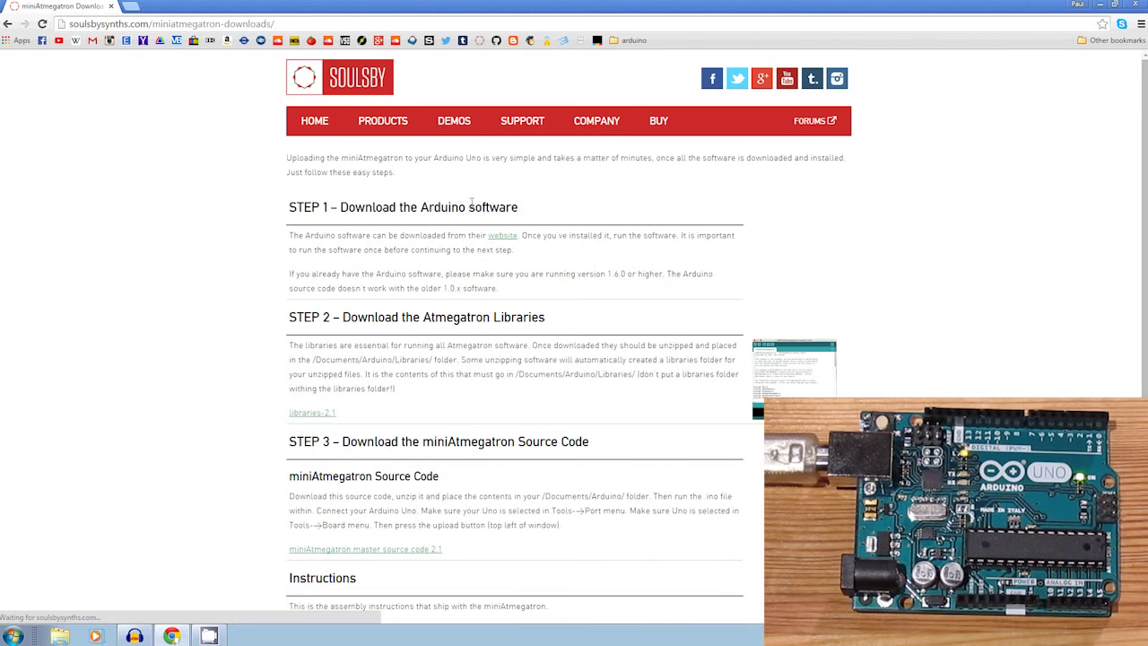
scroll("down", 3)
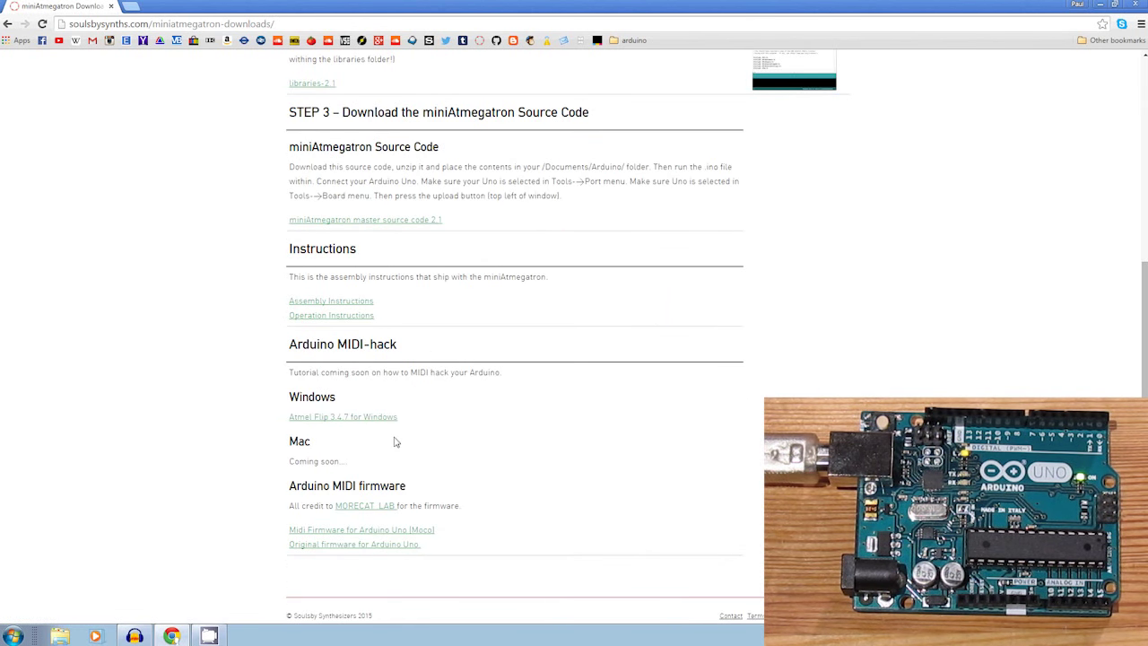
left_click(342, 416)
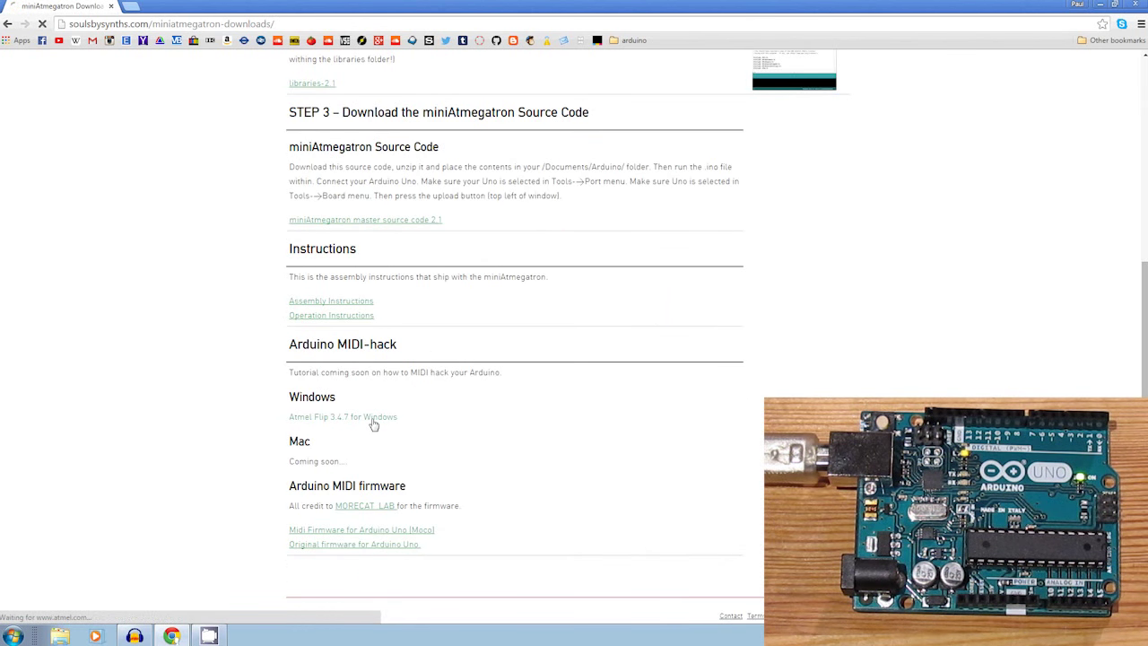
left_click(343, 416)
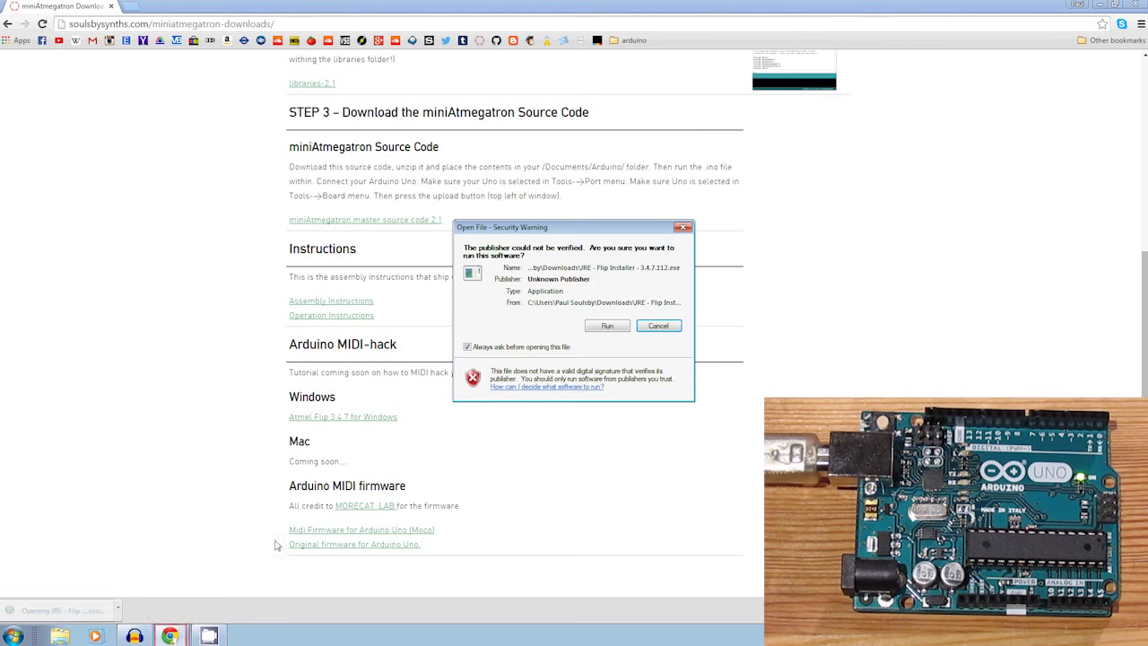
left_click(607, 326)
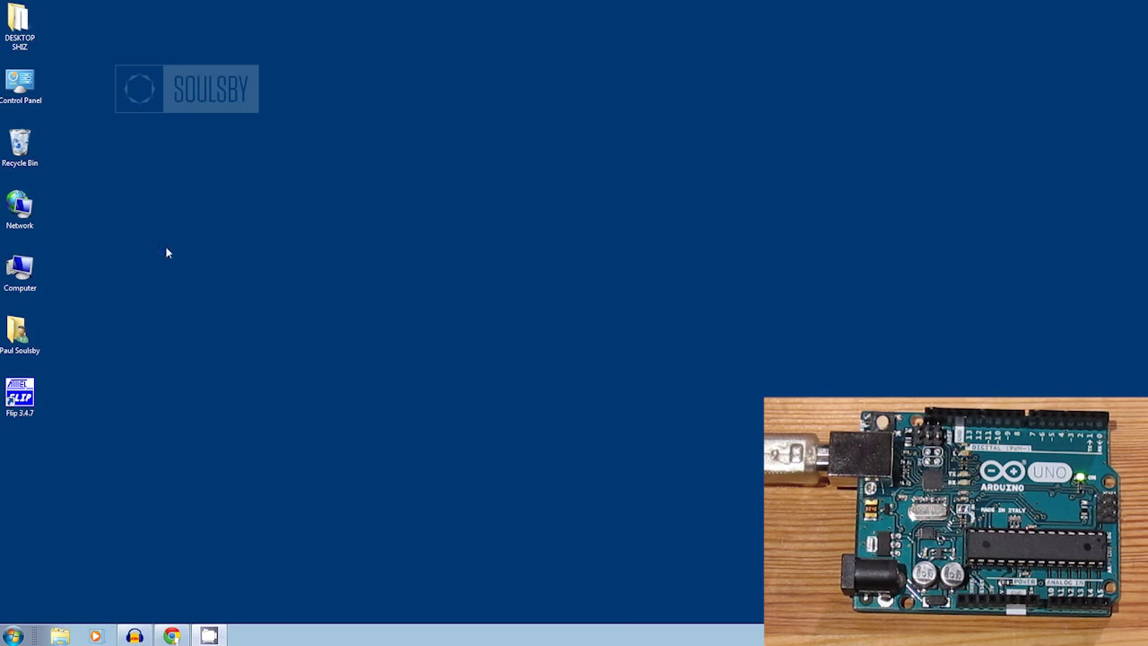
Open the computer's system properties from the Computer context menu
right_click(20, 269)
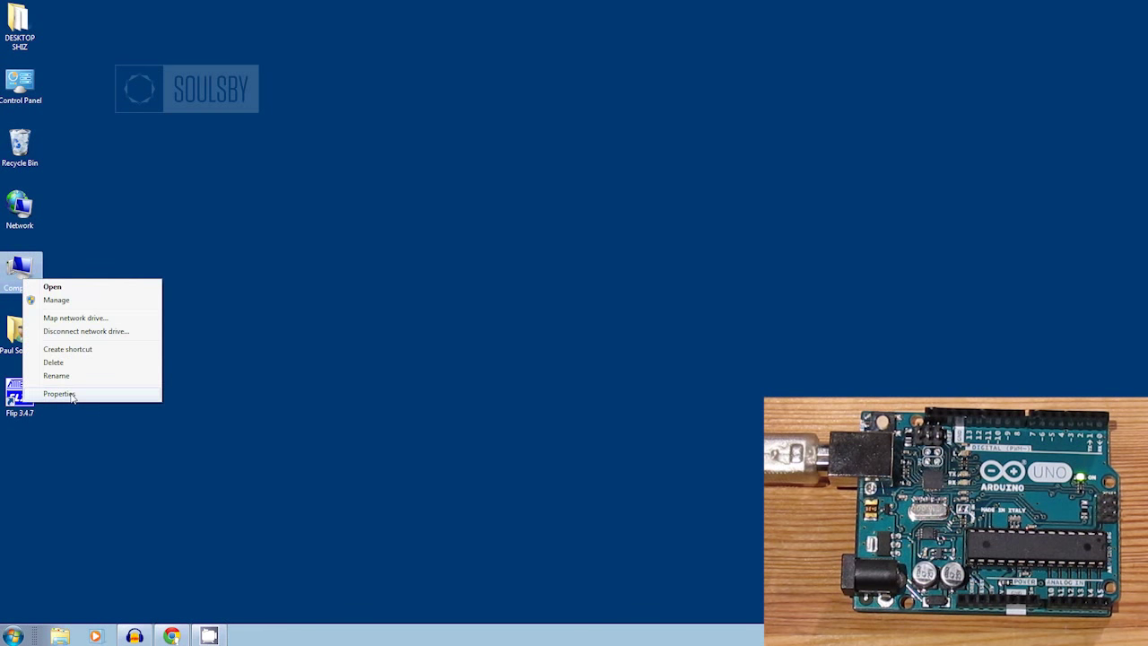
left_click(56, 299)
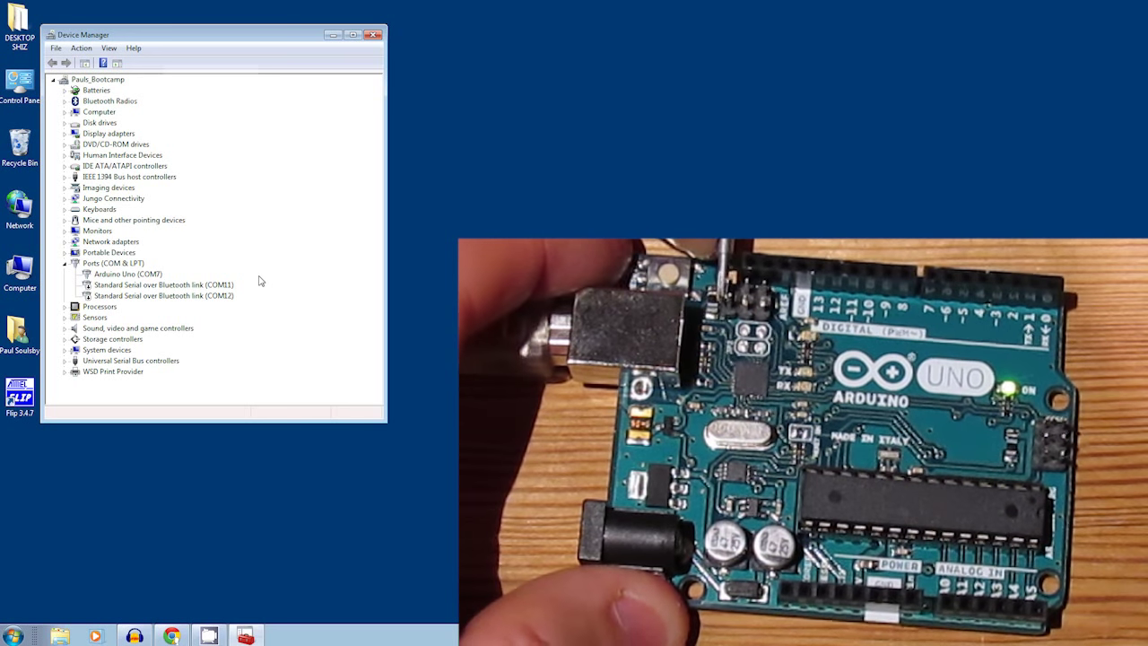
After the DFU reset, expand Atmel USB Devices to show ATmega16U2
left_click(52, 79)
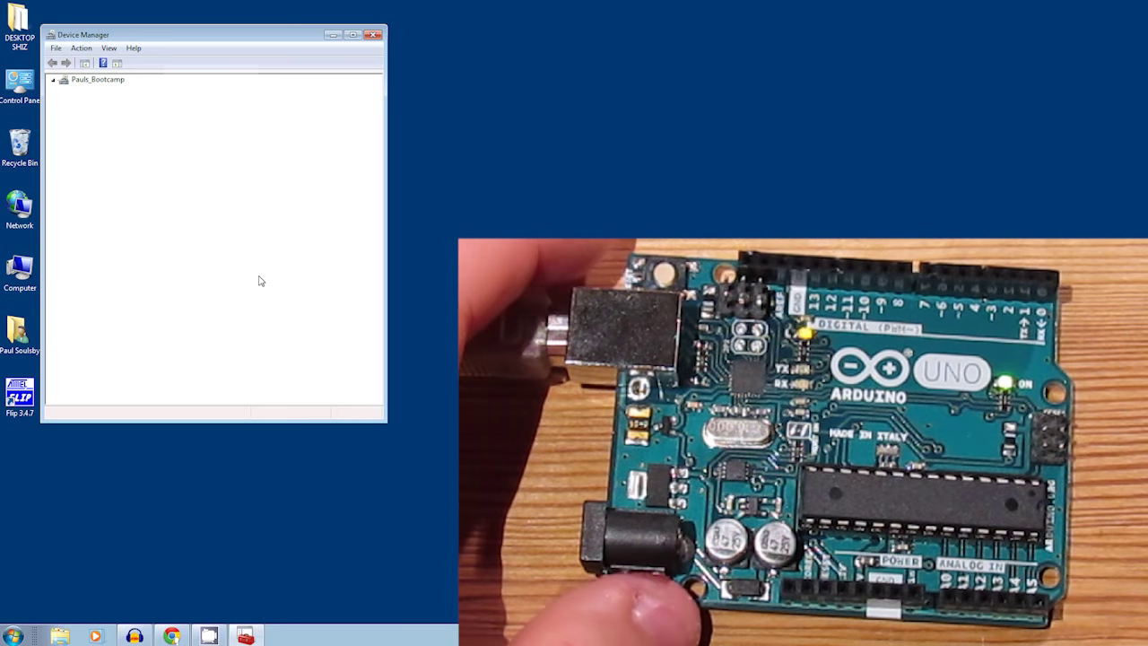
left_click(52, 79)
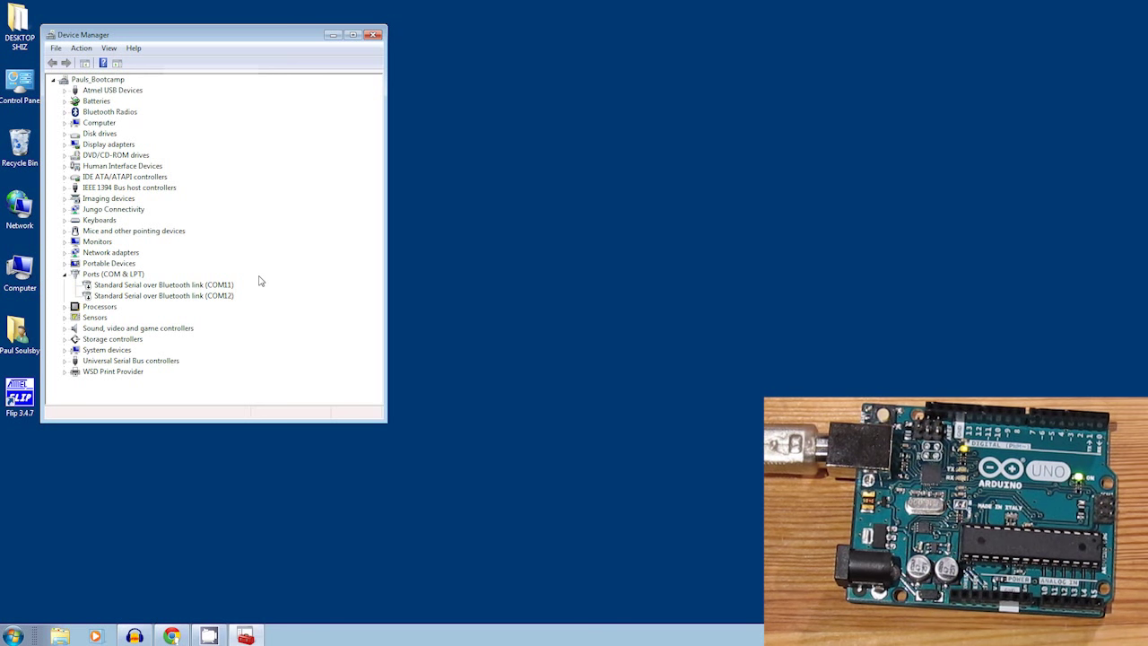
mouse_move(126, 251)
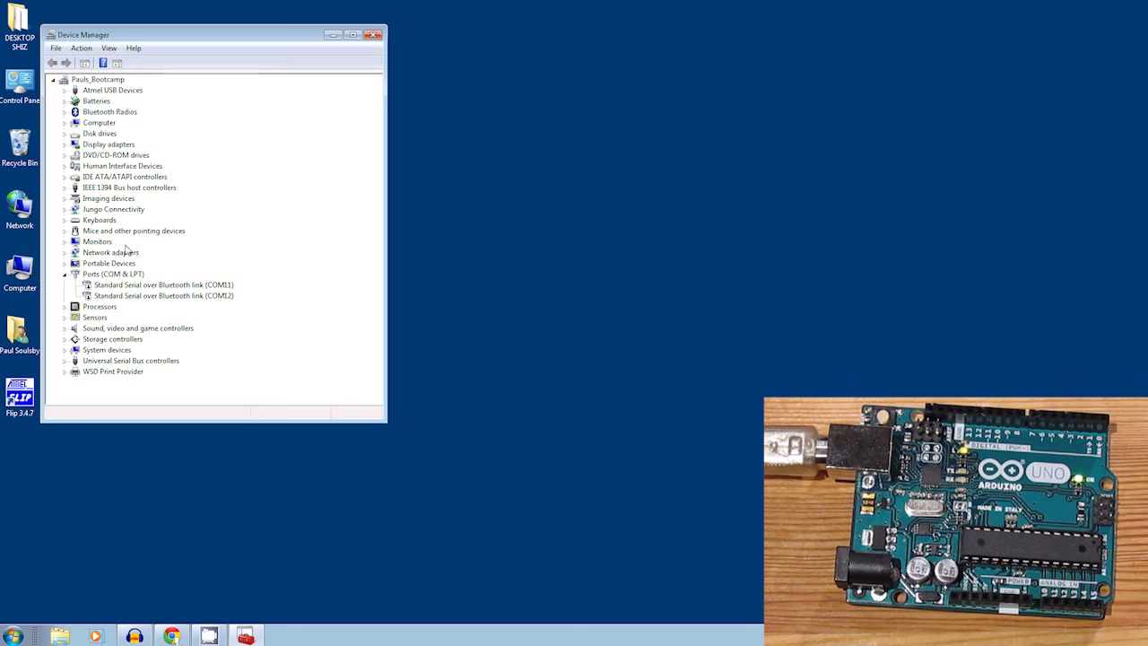
left_click(64, 90)
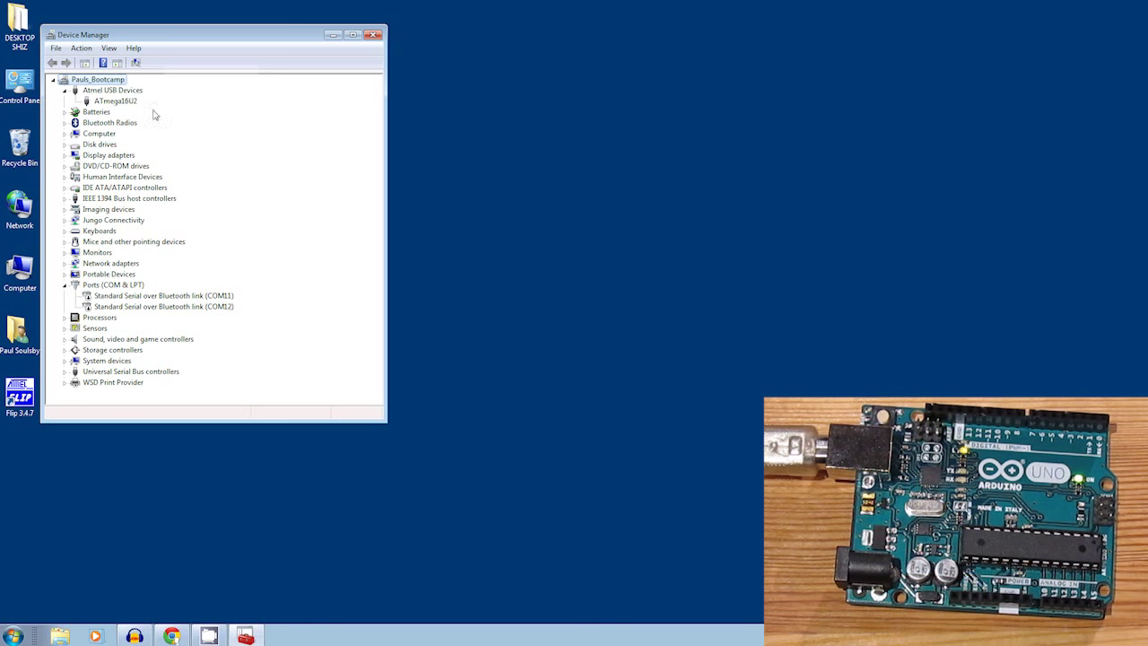
mouse_move(198, 135)
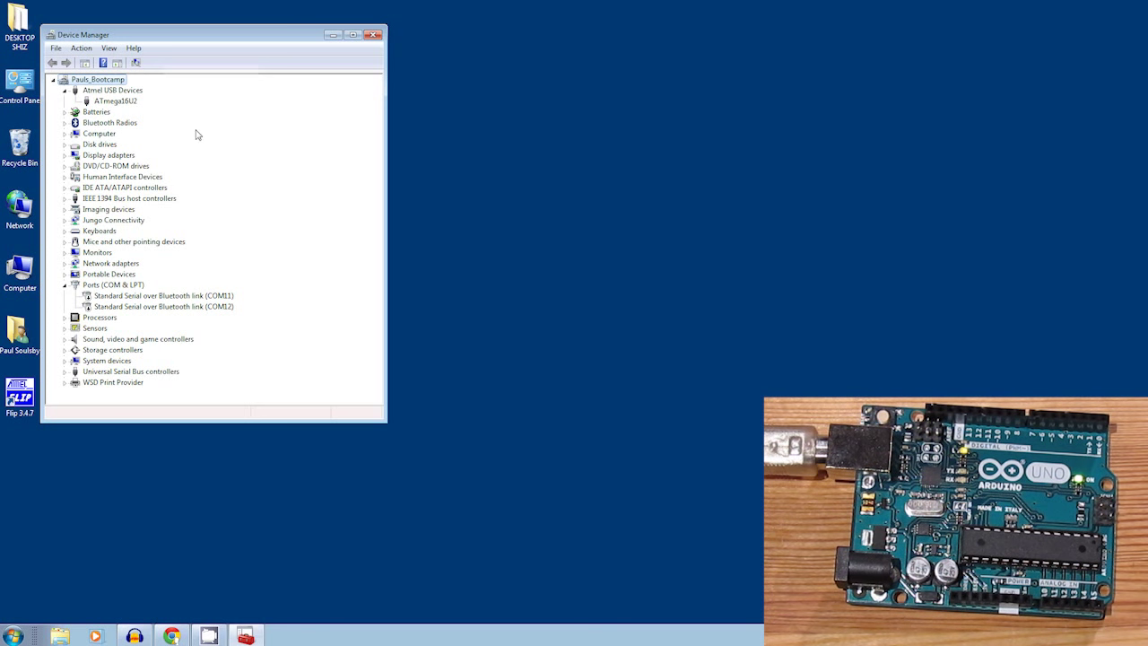
mouse_move(130, 106)
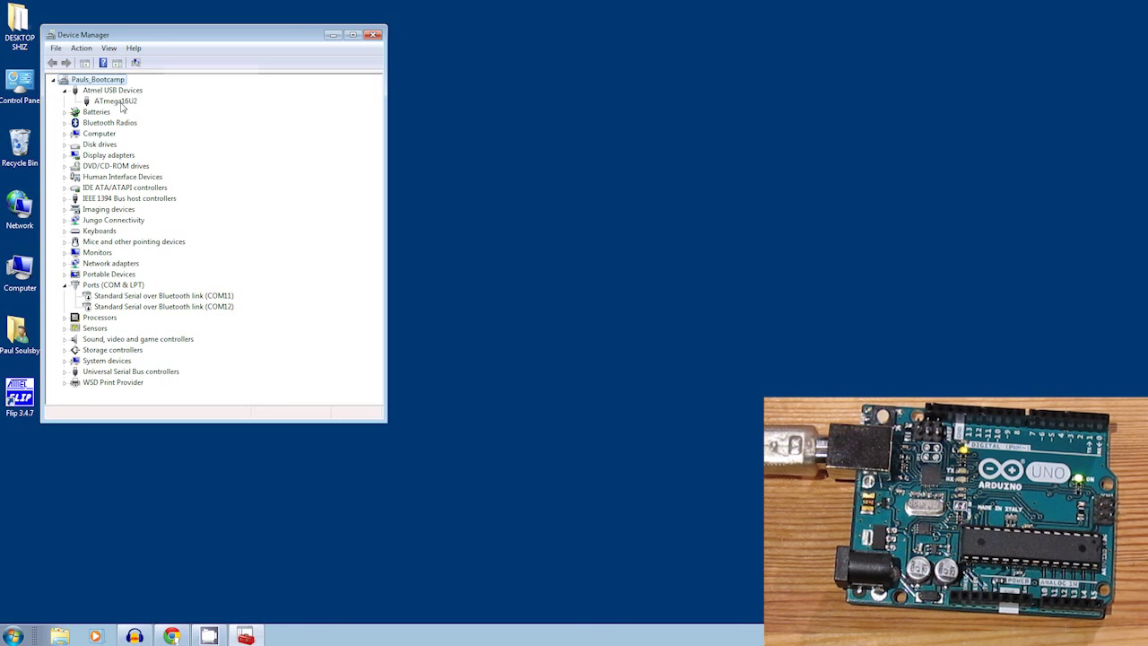
Start a manual driver update for ATmega16U2 and choose to install from disk
right_click(111, 100)
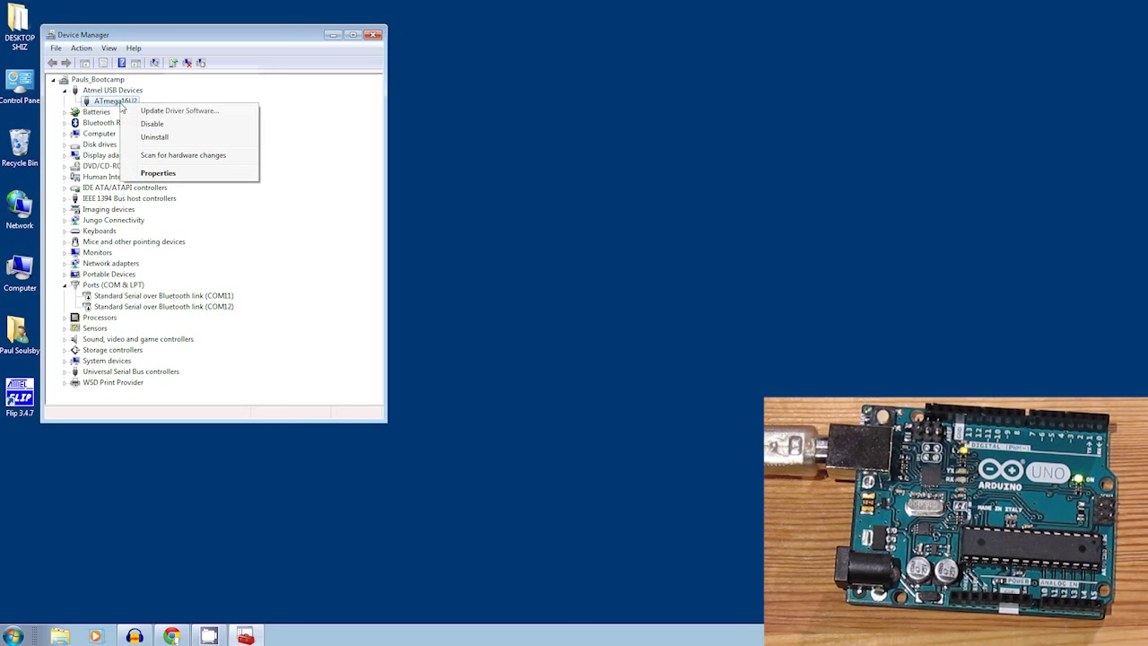
left_click(179, 110)
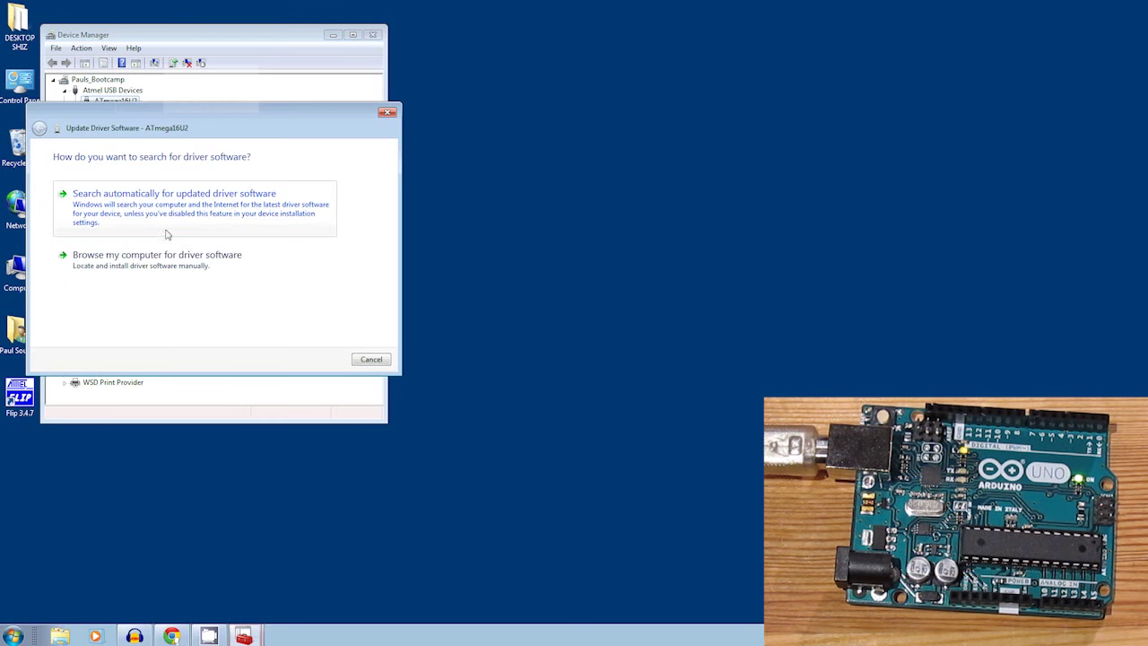
left_click(157, 254)
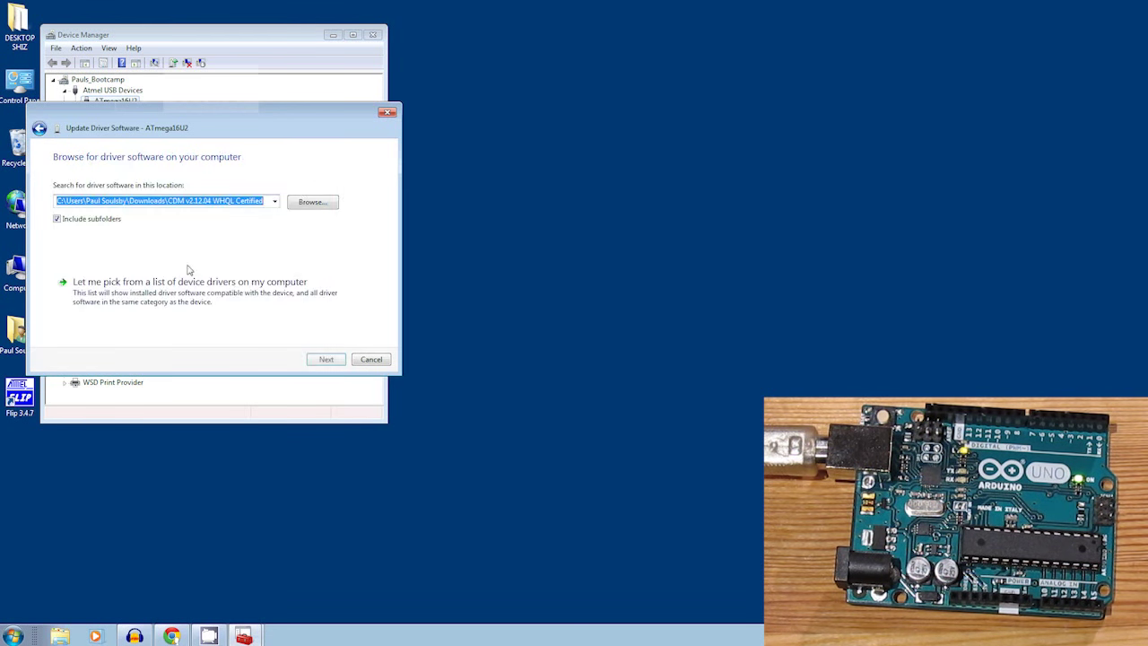
left_click(189, 281)
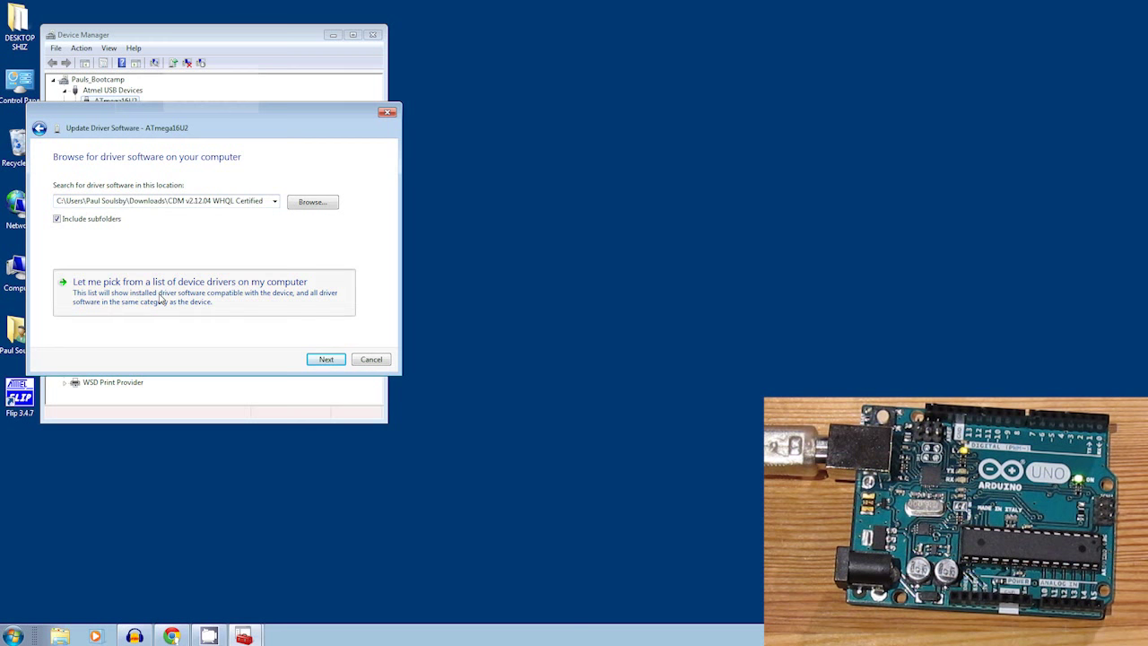
left_click(325, 358)
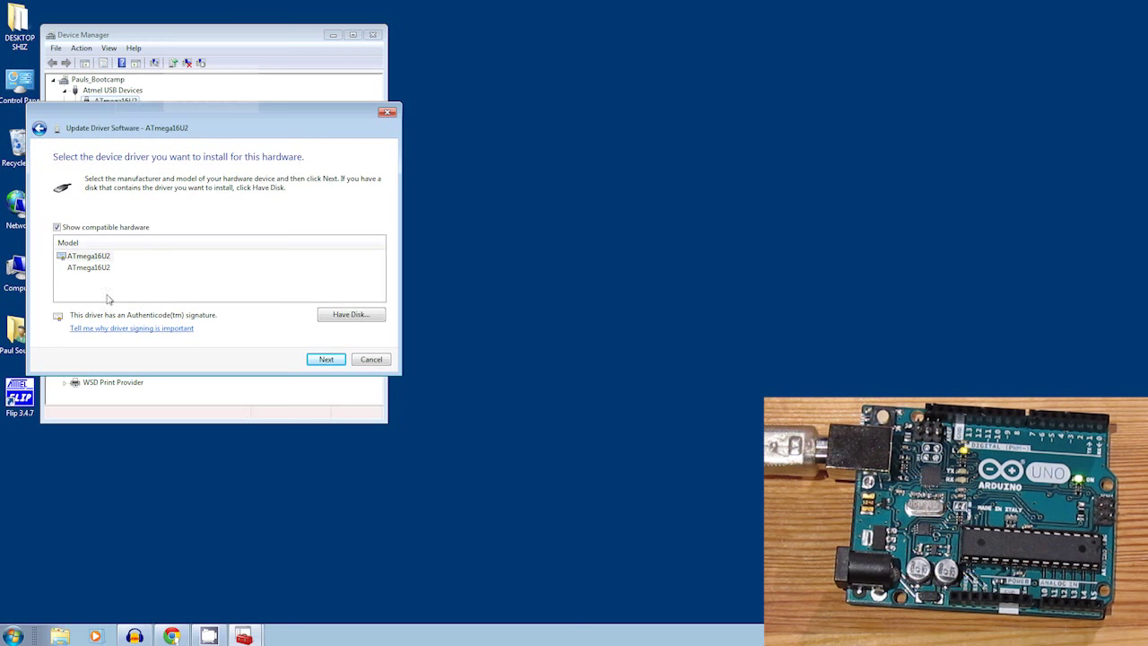
left_click(350, 314)
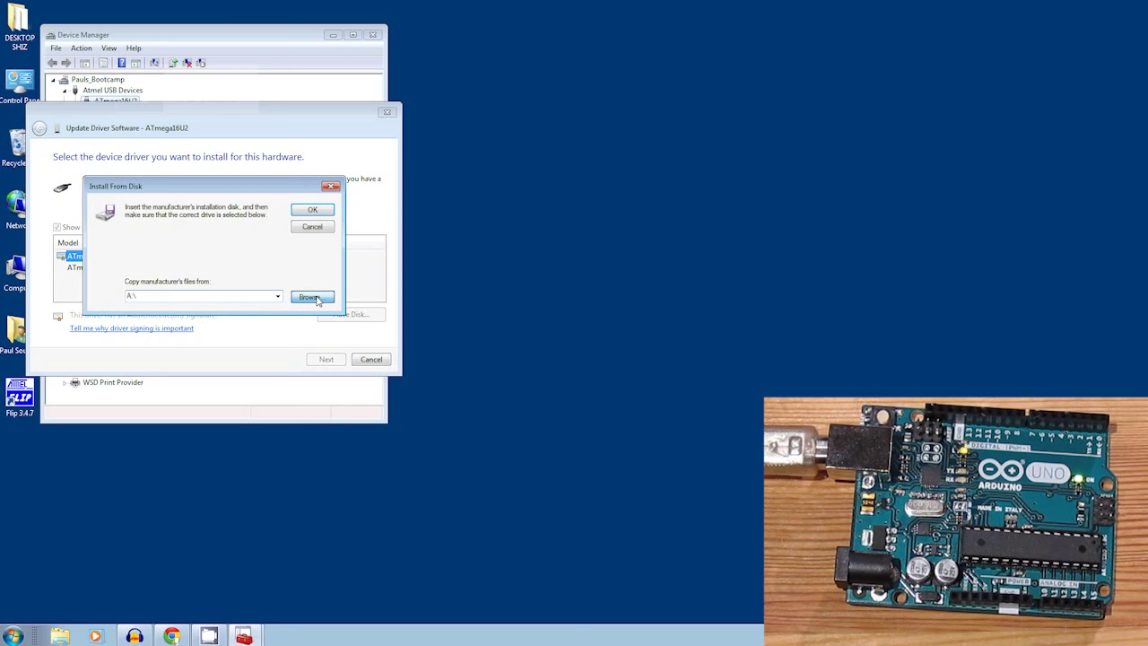
Browse to Program Files (x86)\Atmel\Flip 3.4.7 and load the atmel_usb_dfu driver file
left_click(309, 296)
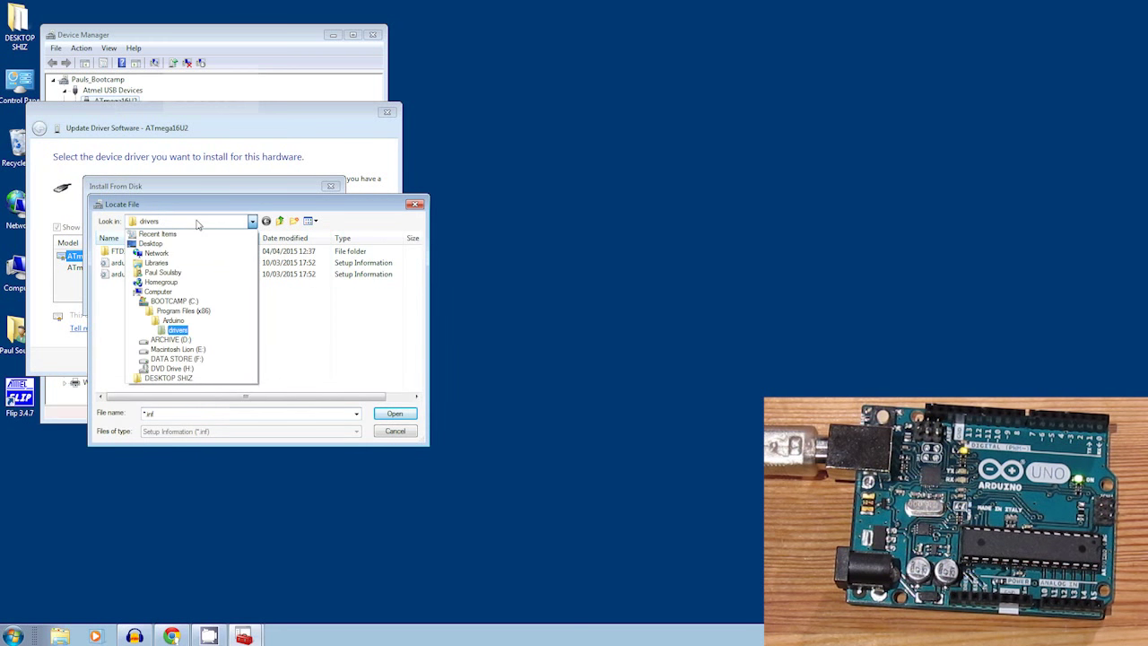
left_click(172, 300)
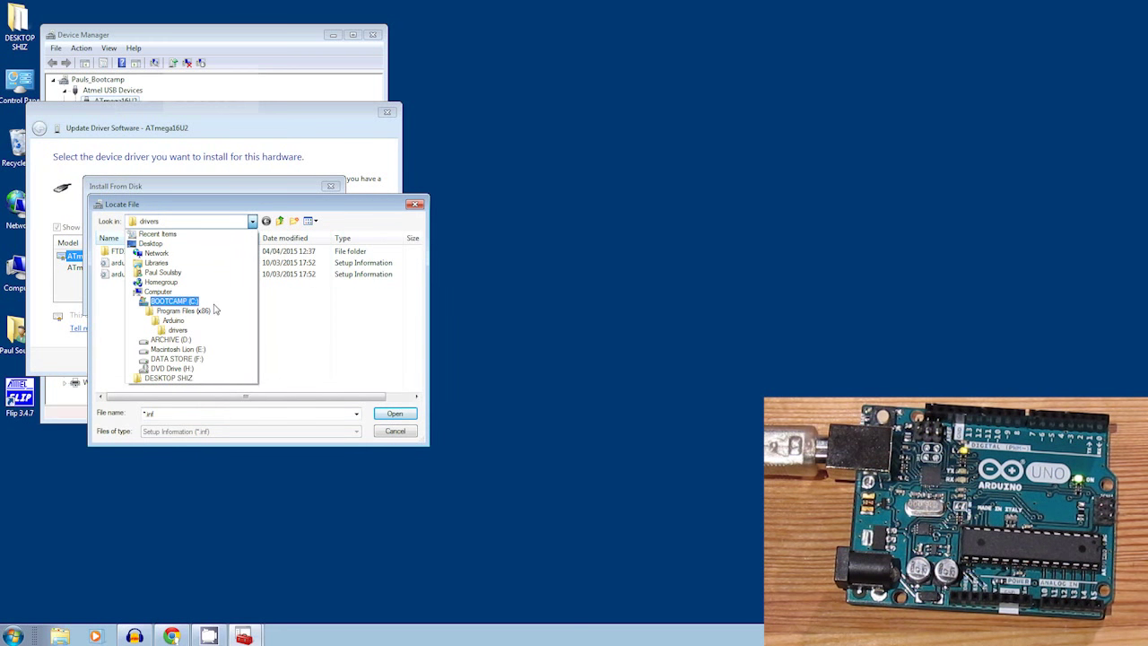
left_click(175, 310)
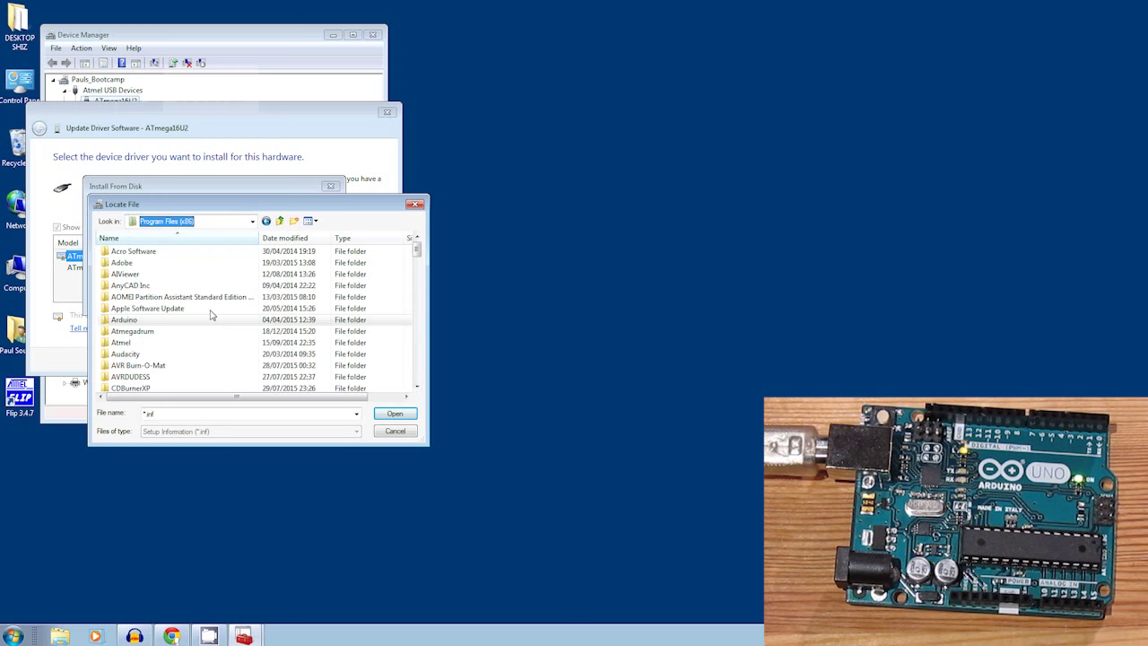
double_click(121, 342)
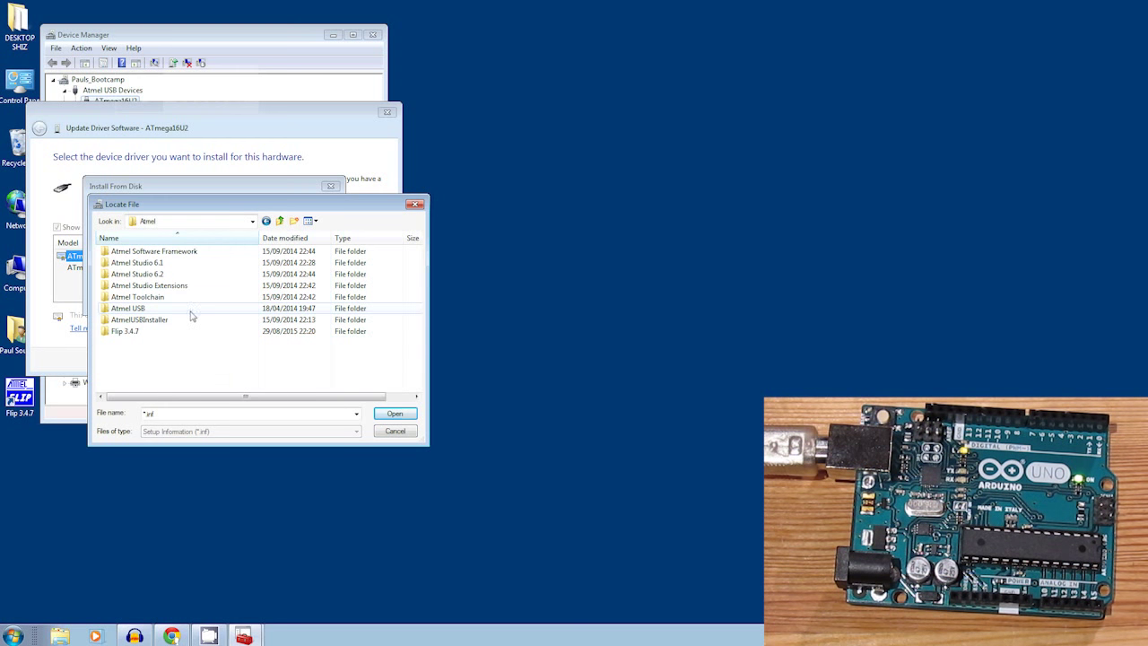
double_click(123, 331)
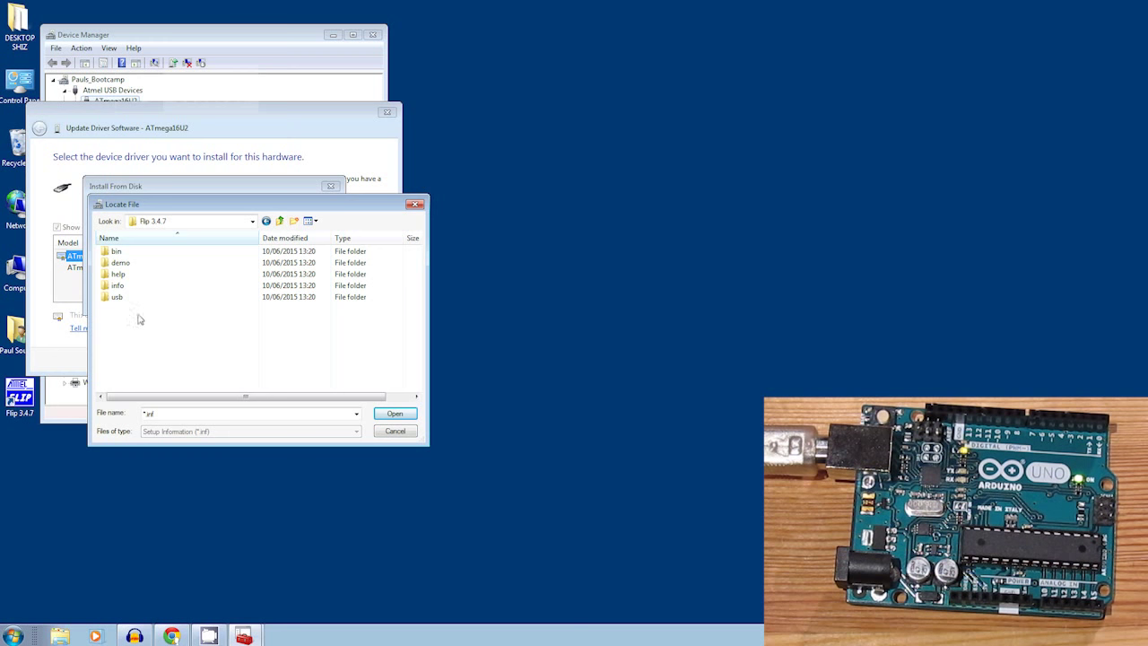
double_click(116, 297)
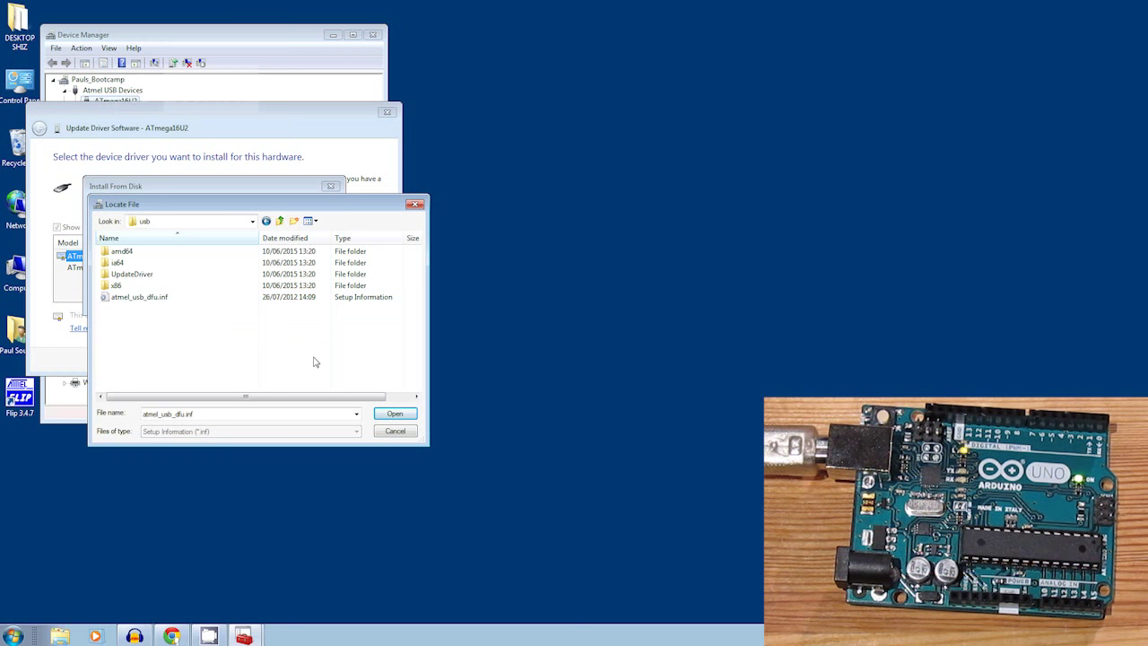
left_click(394, 413)
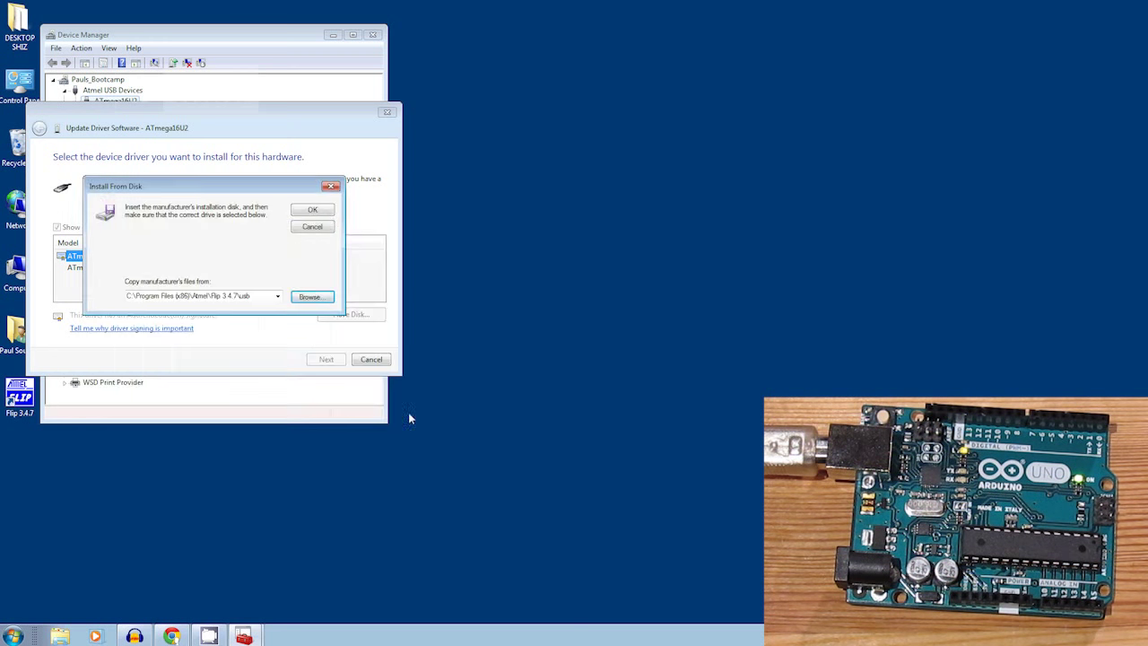
Install the Flip DFU driver for ATmega16U2 and dismiss the confirmation
left_click(312, 226)
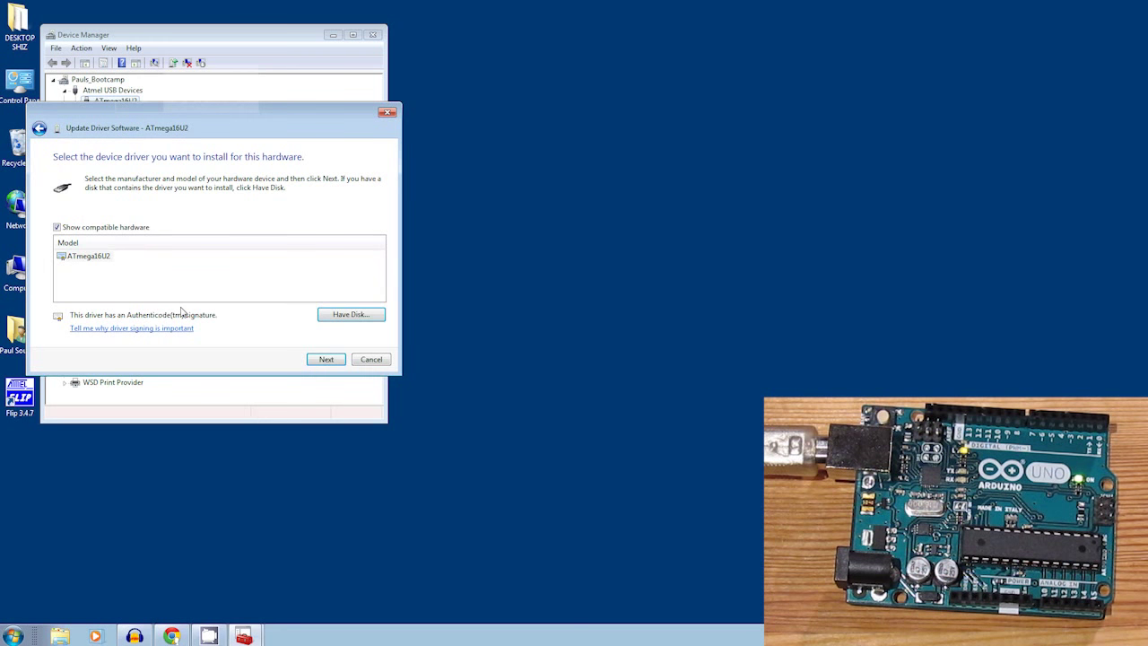
left_click(326, 359)
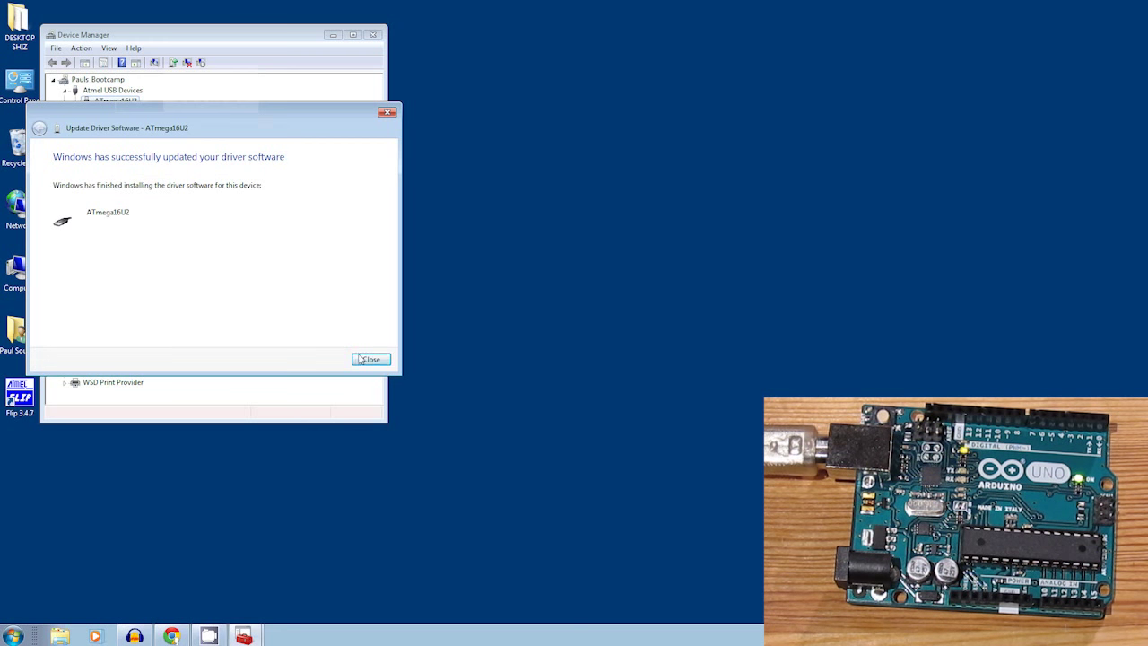
left_click(370, 359)
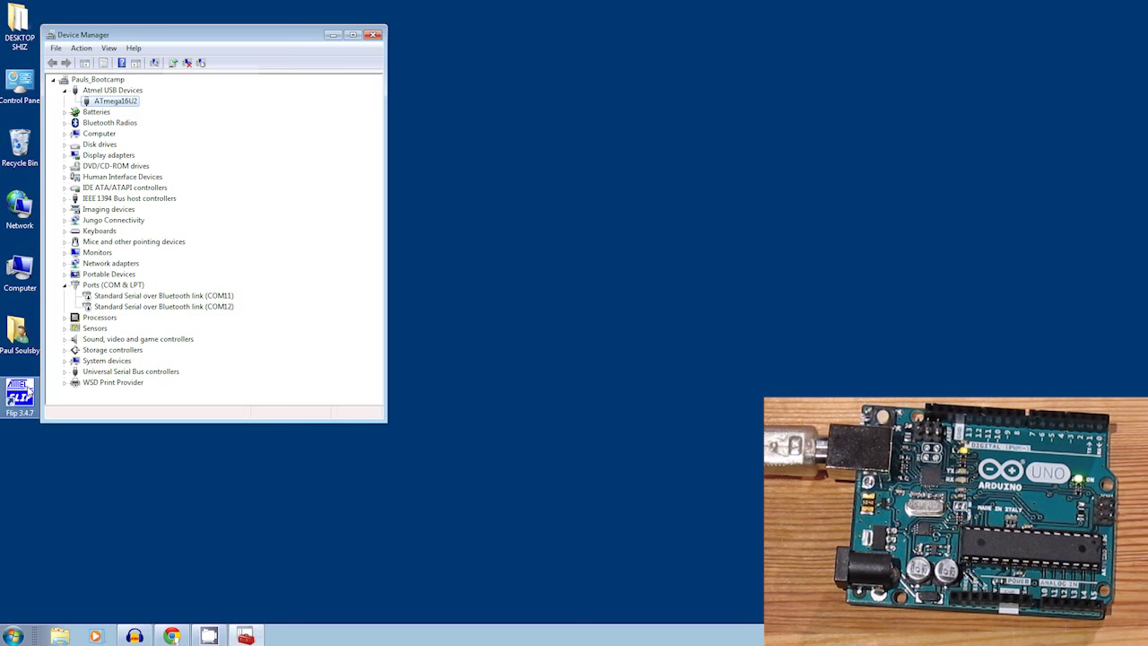
Launch Flip, select ATmega16U2 as target, and open a USB connection
double_click(18, 385)
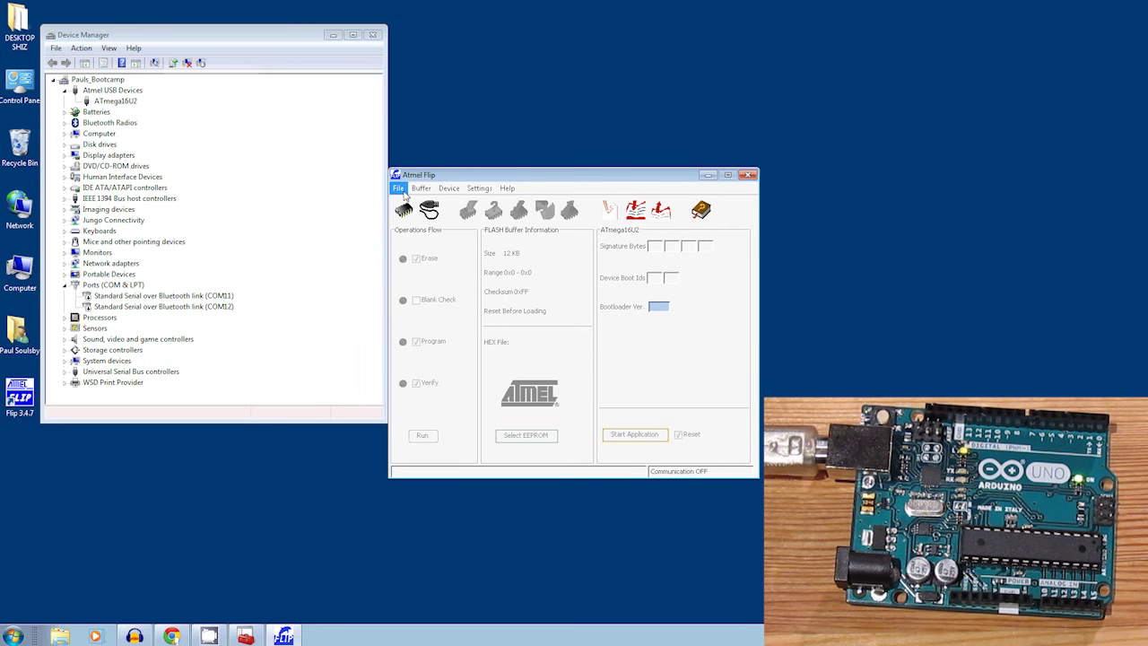
left_click(403, 210)
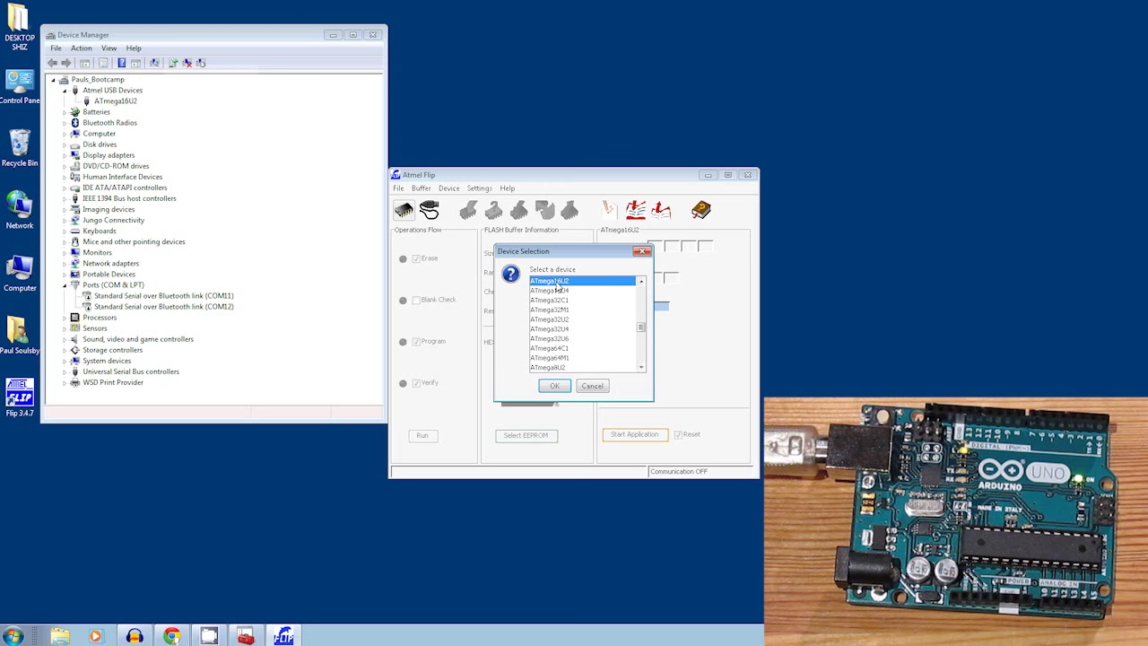
mouse_move(571, 288)
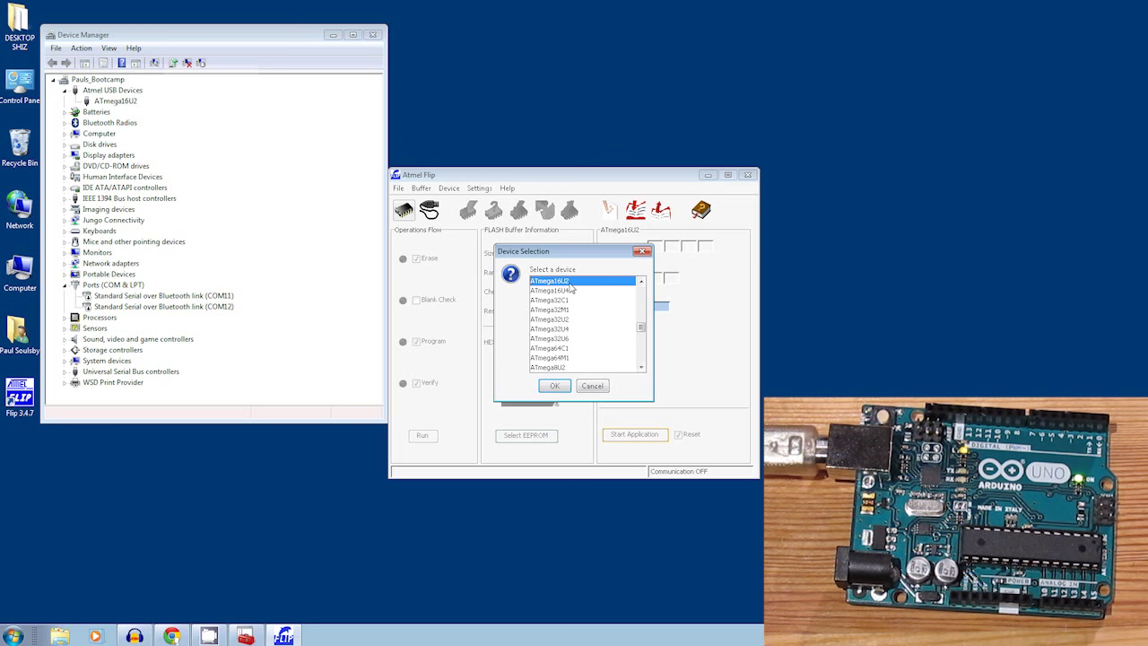
left_click(553, 384)
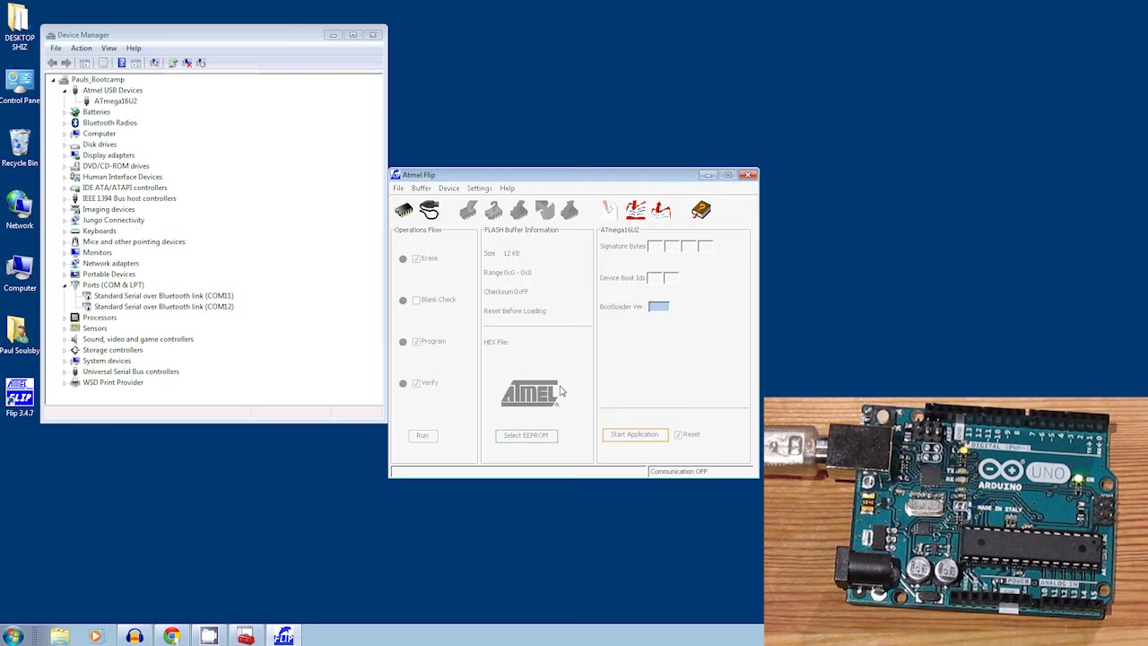
left_click(430, 210)
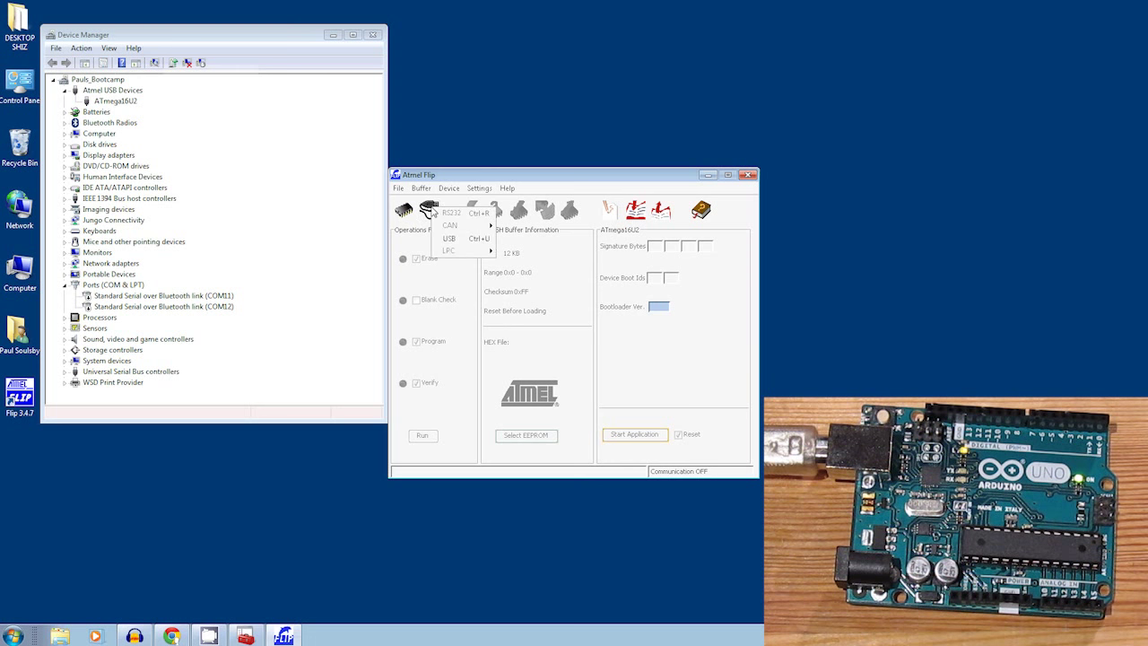
left_click(449, 239)
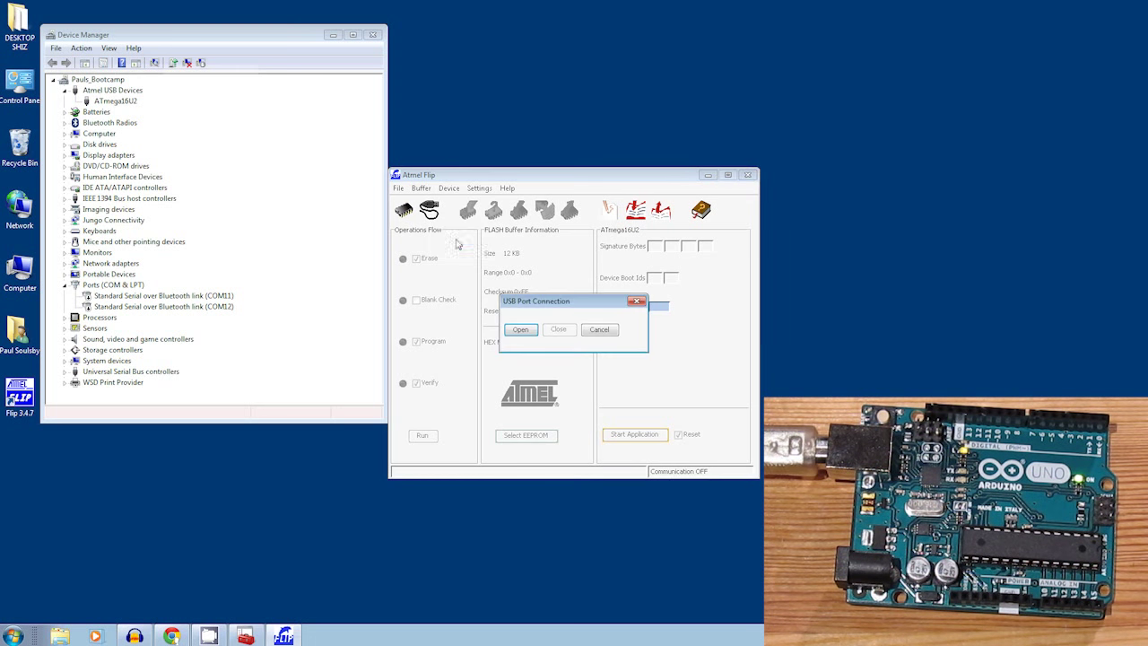
left_click(520, 329)
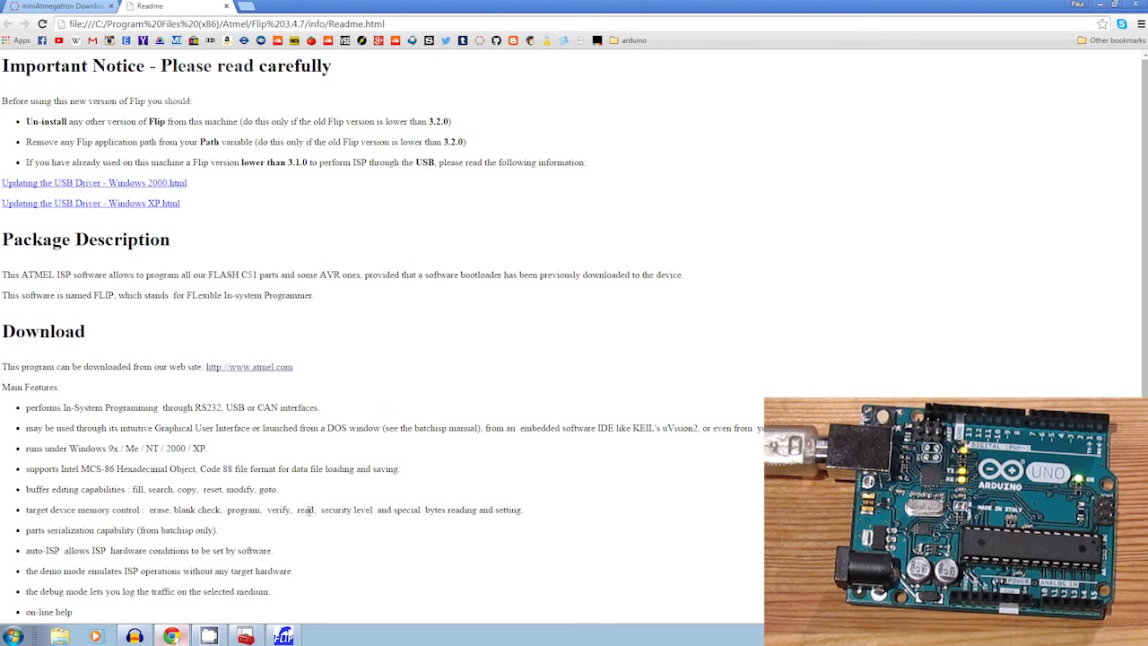
Save the 'Midi Firmware for Arduino Uno (Moco)' link as dualMoco.hex in Downloads
left_click(59, 7)
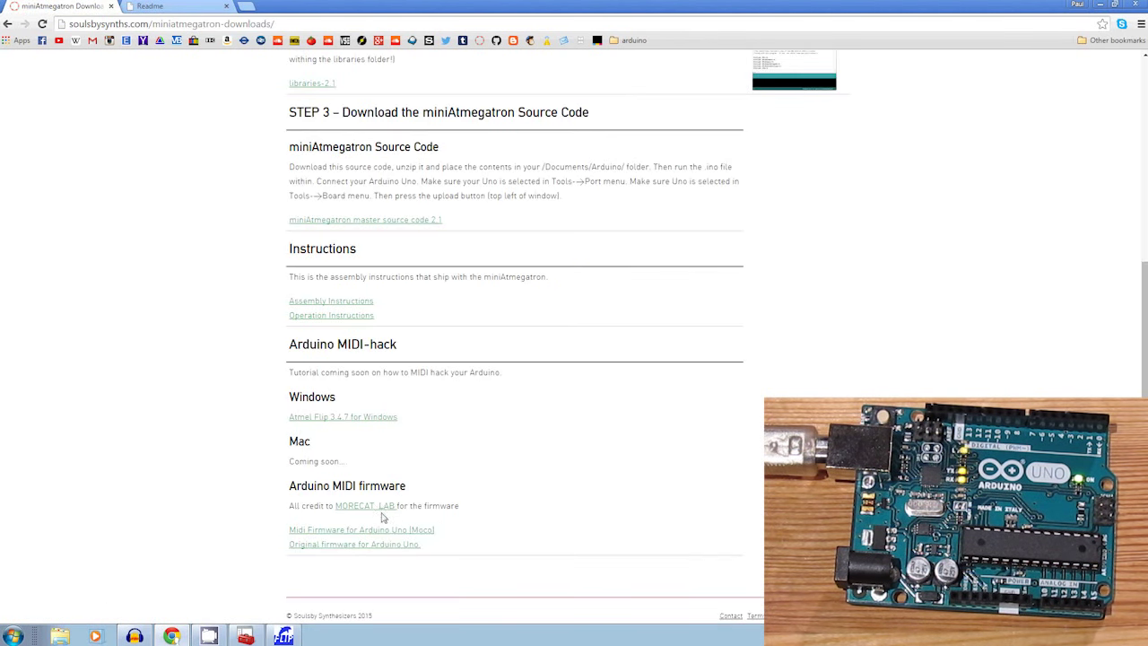
mouse_move(386, 533)
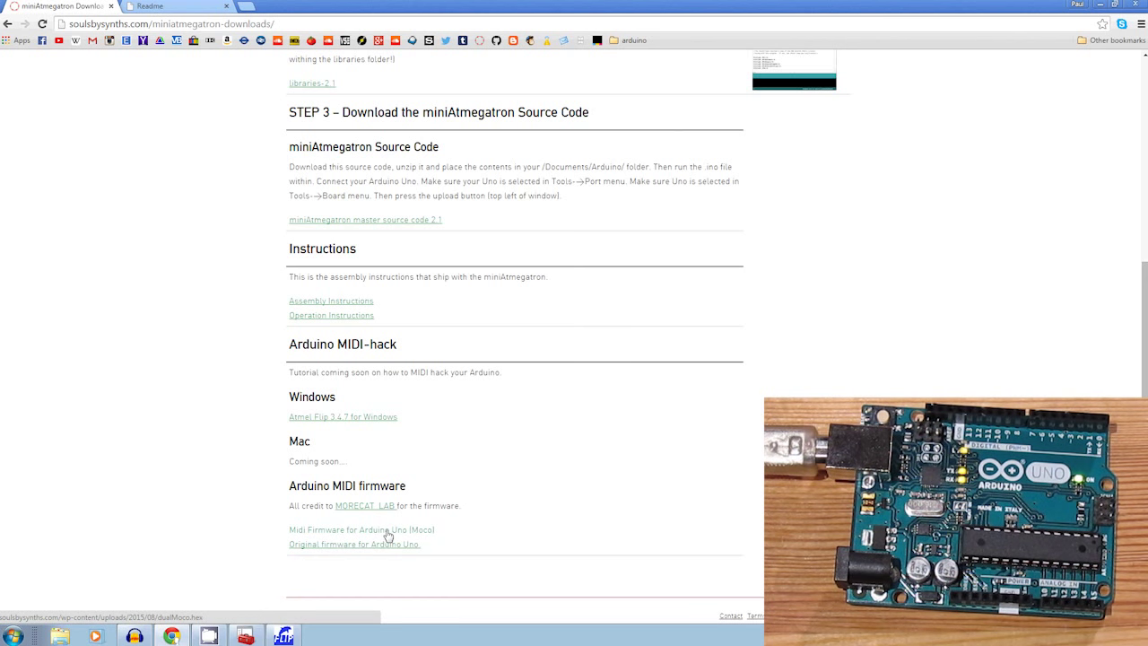
right_click(361, 529)
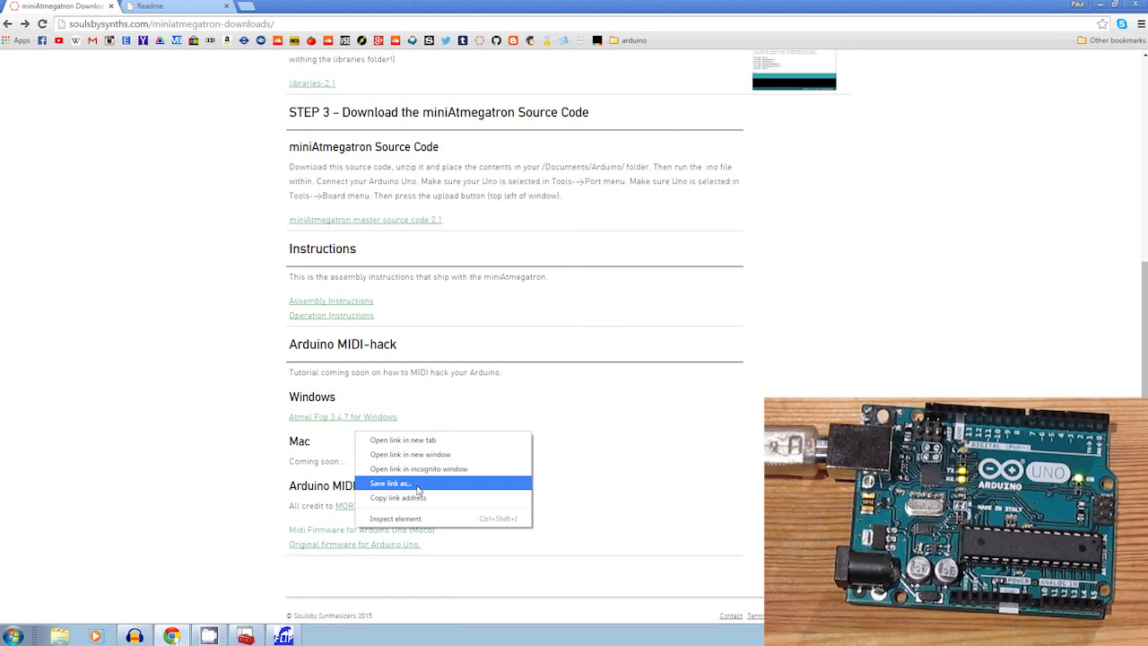
left_click(388, 483)
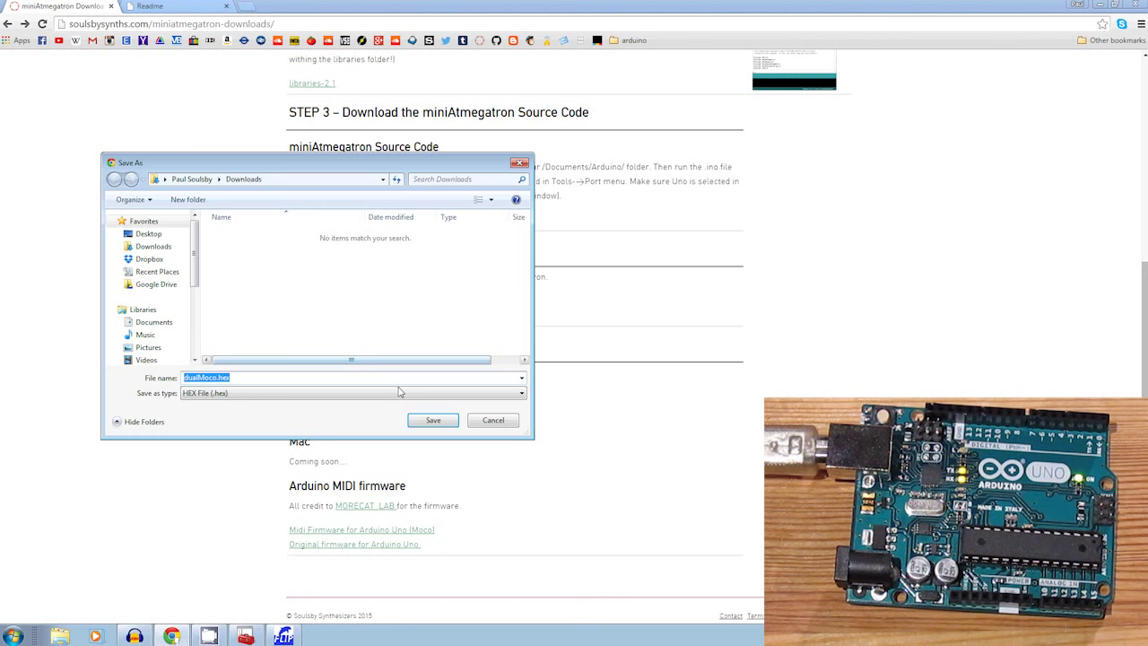
left_click(432, 420)
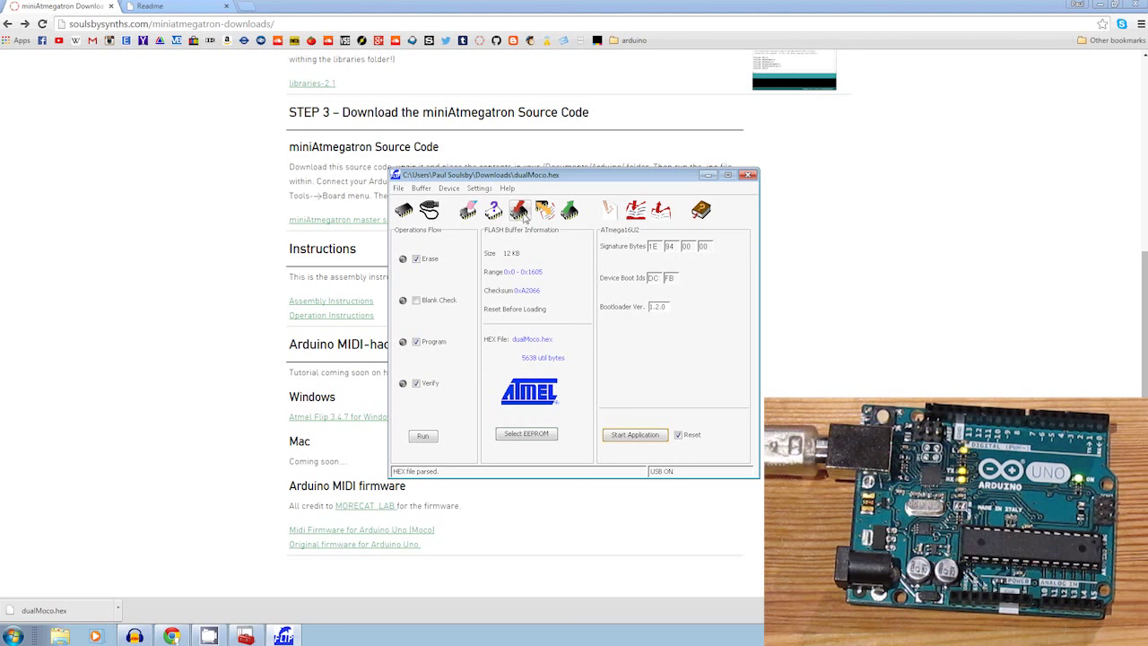
Erase and program ATmega16U2 with dualMoco.hex, start the application, and close Flip
left_click(423, 436)
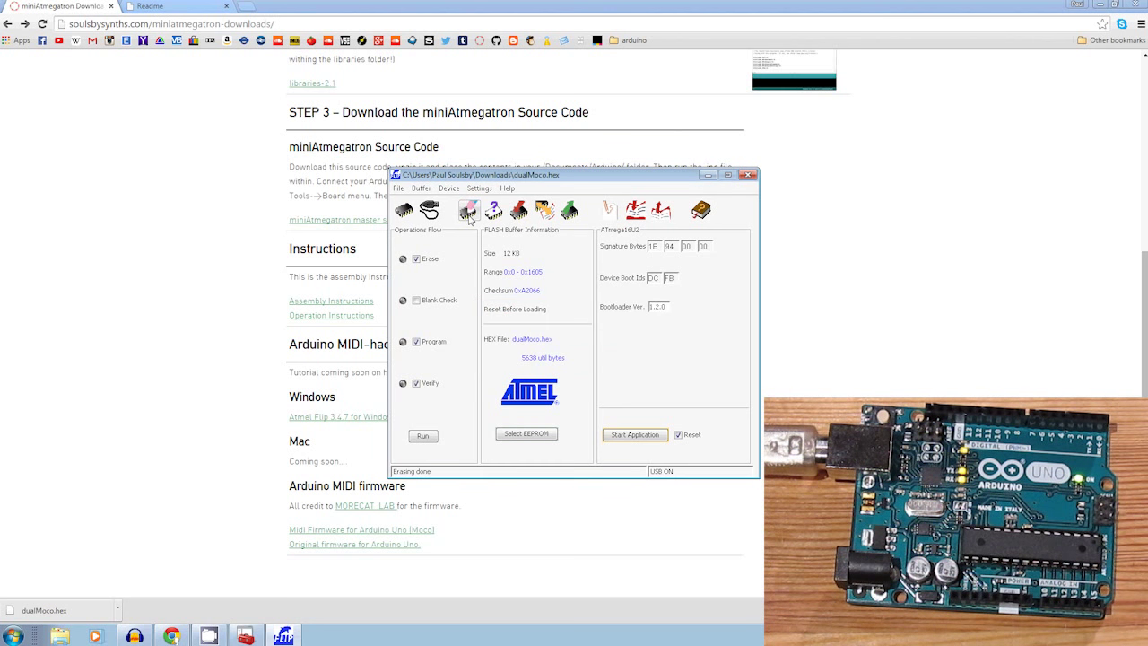
mouse_move(518, 211)
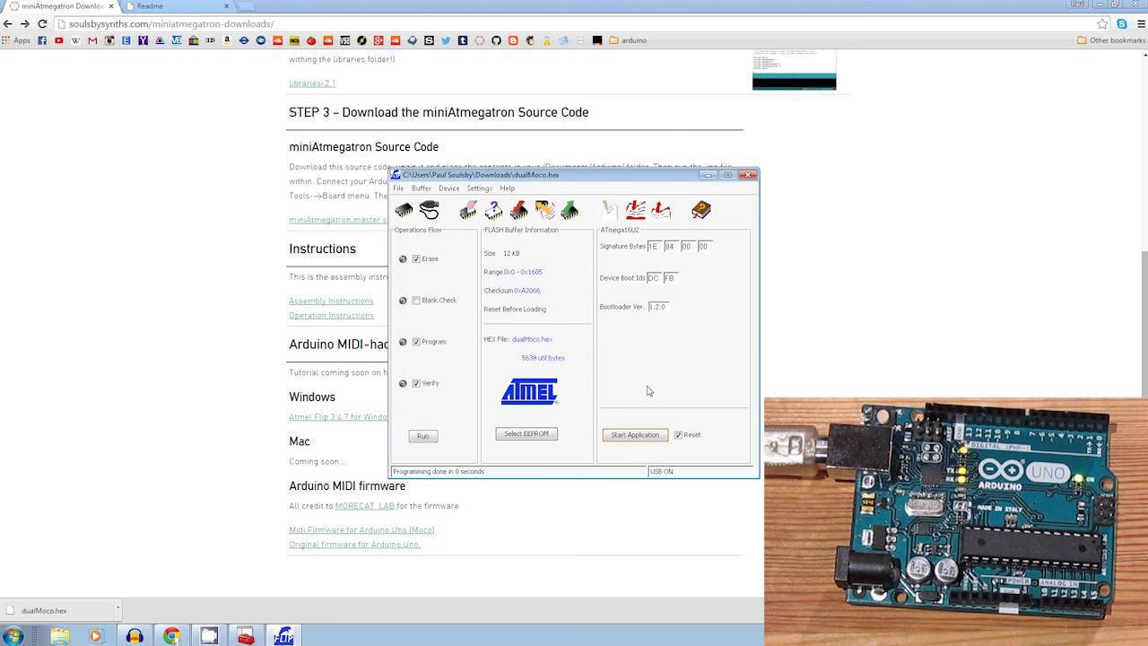
mouse_move(634, 435)
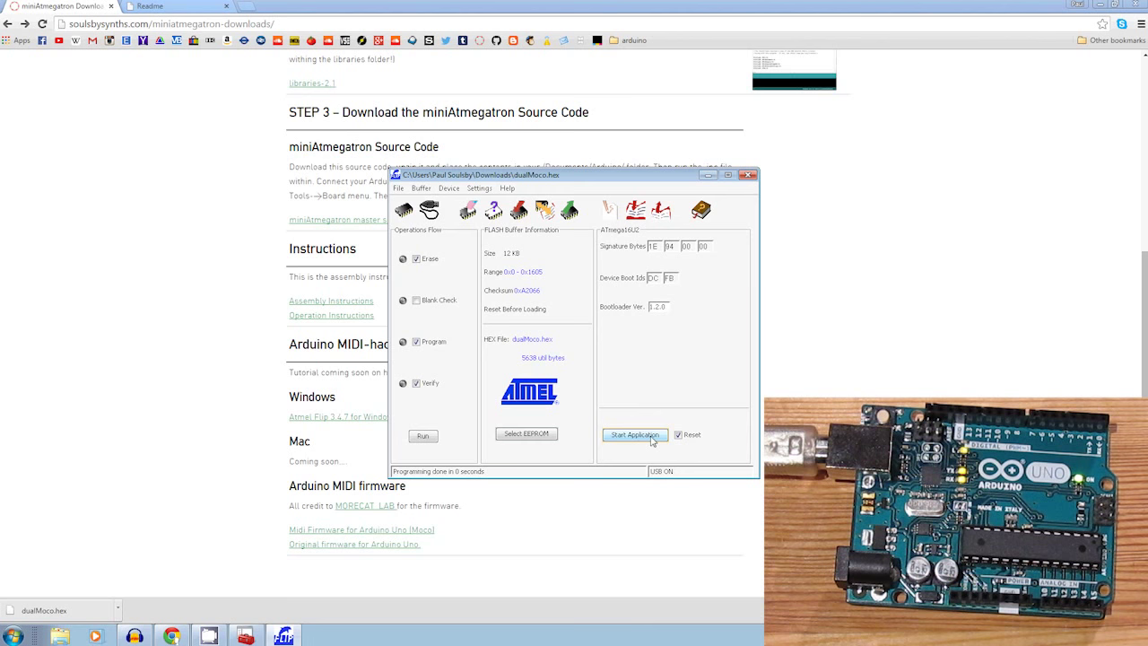
left_click(634, 434)
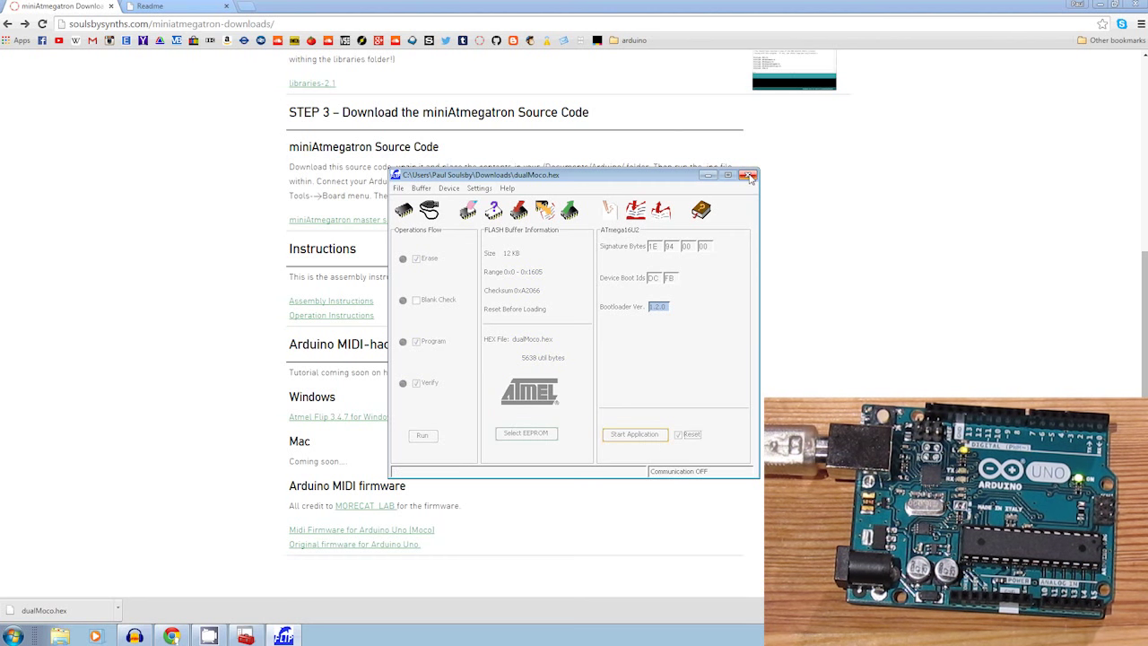
left_click(748, 176)
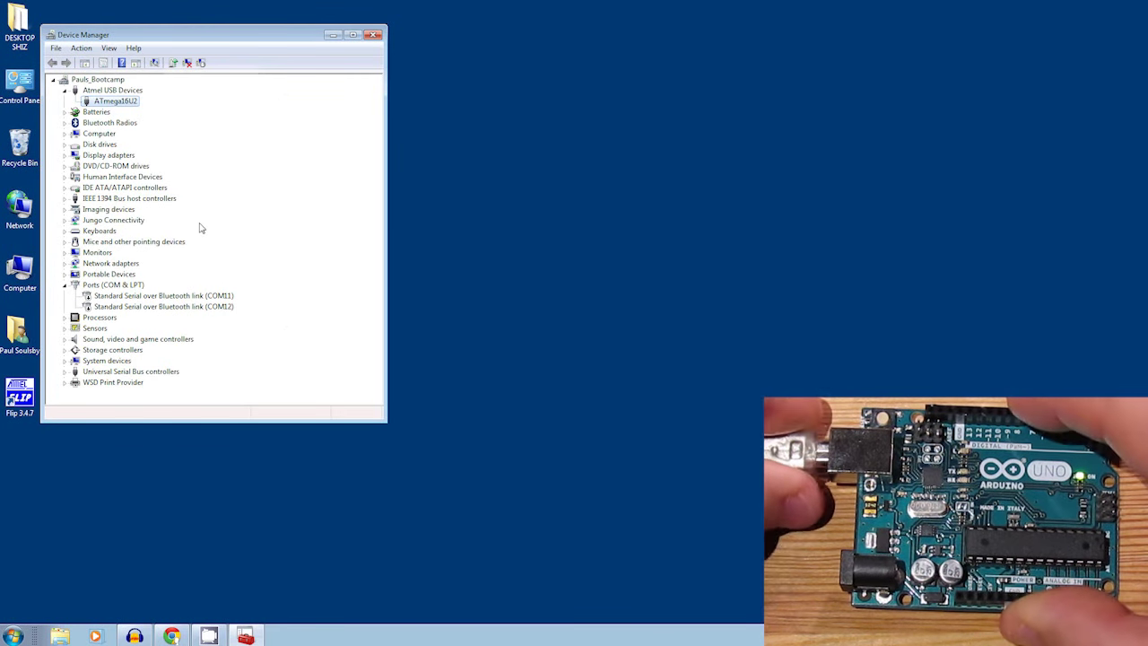
Scan for hardware changes and select MIDI/MOCO for LUFA under Sound, video and game controllers
left_click(54, 79)
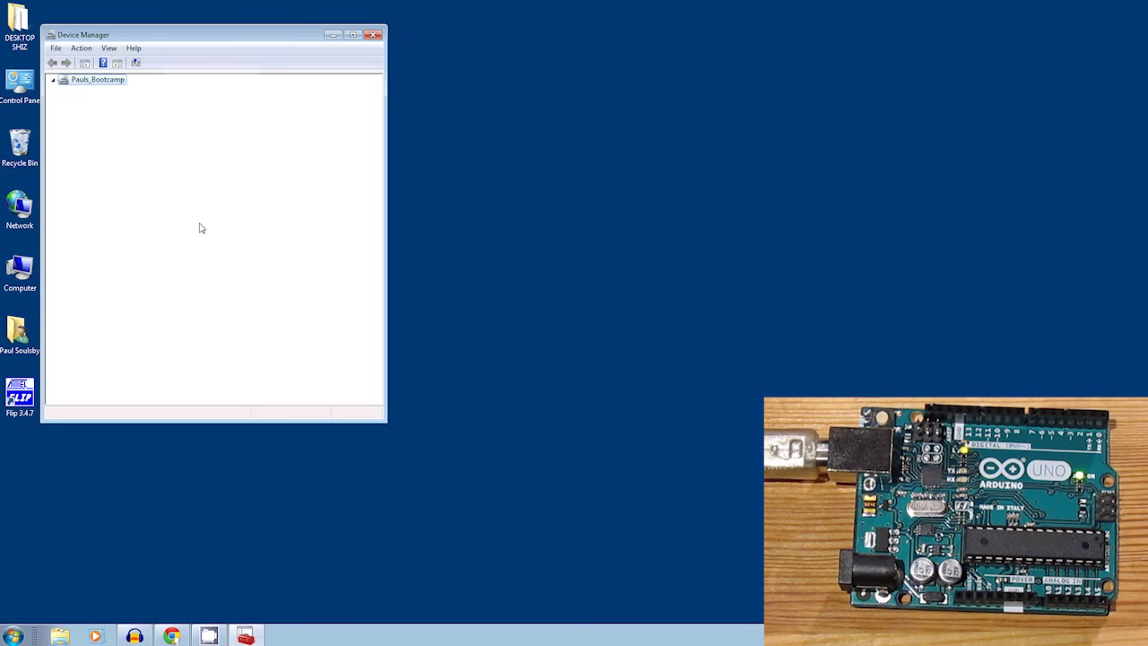
left_click(53, 79)
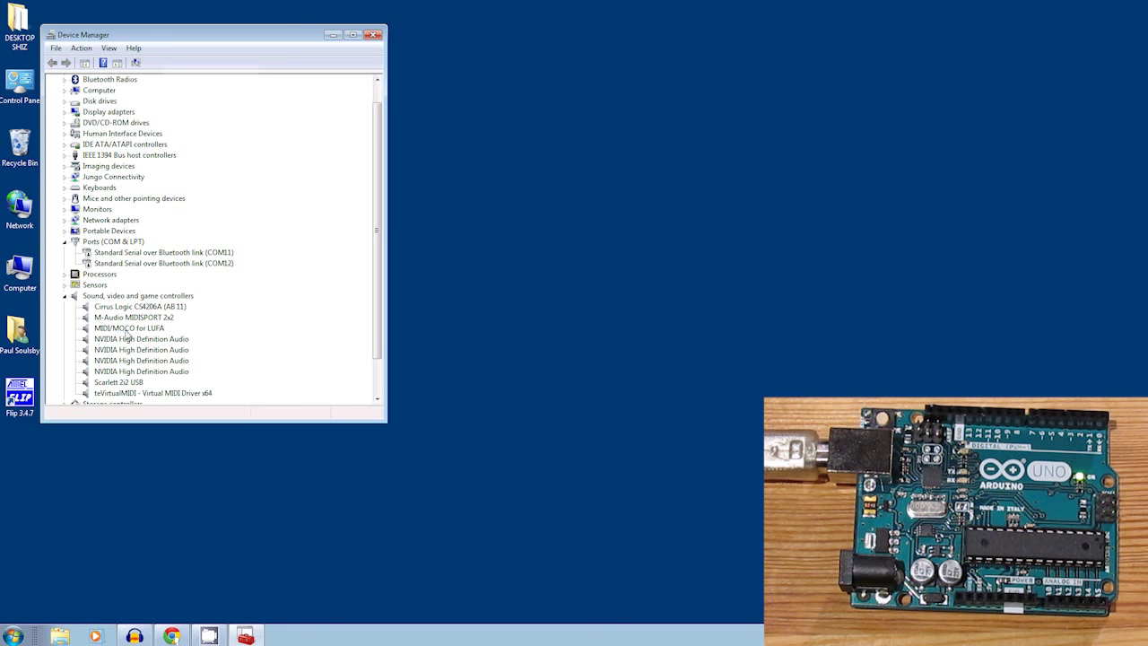
left_click(129, 327)
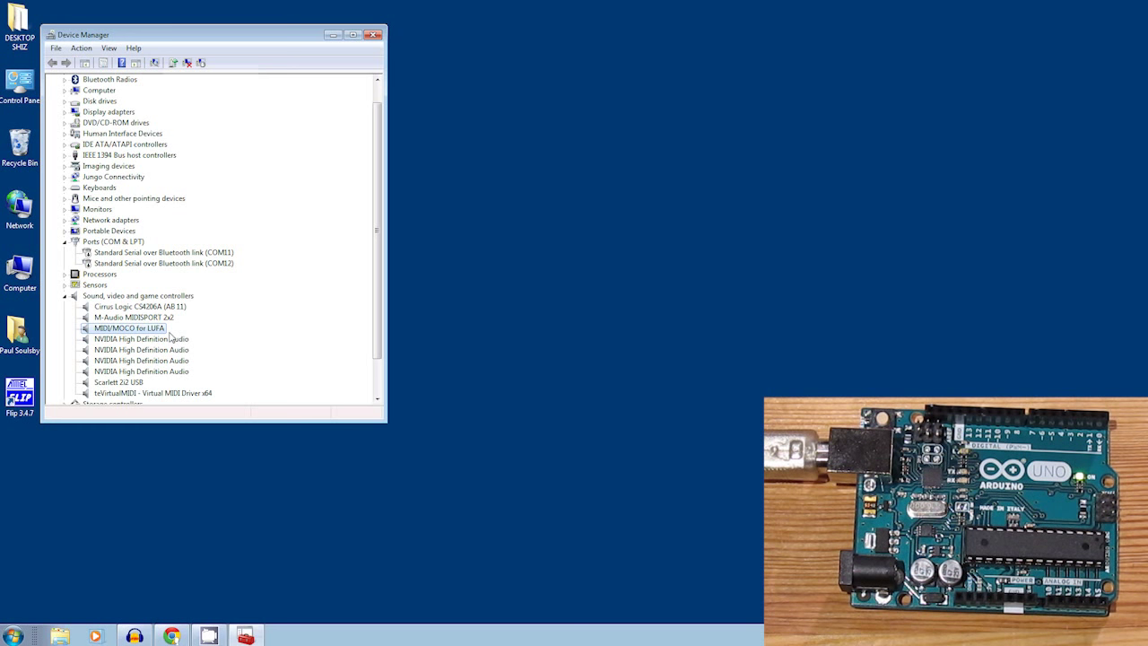
mouse_move(182, 338)
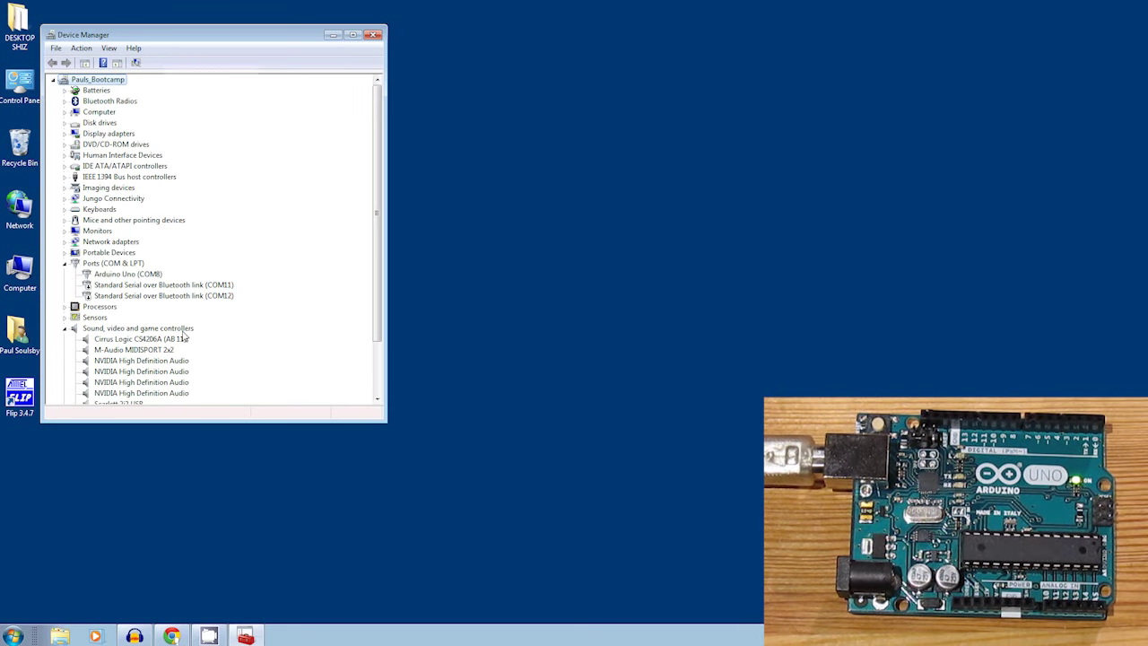
mouse_move(132, 278)
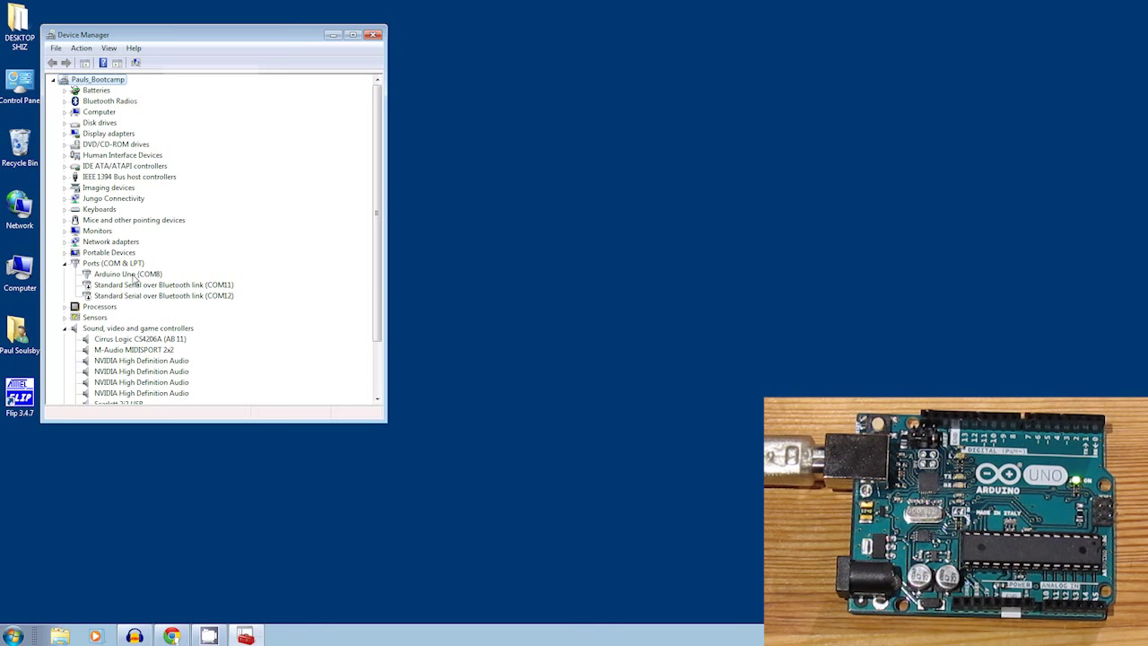